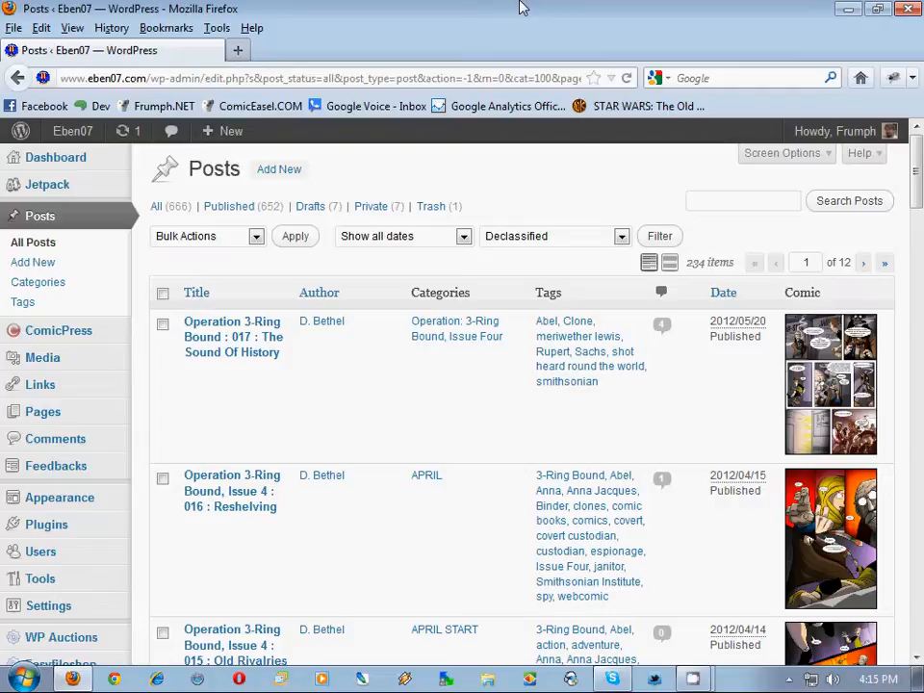
mouse_move(496, 35)
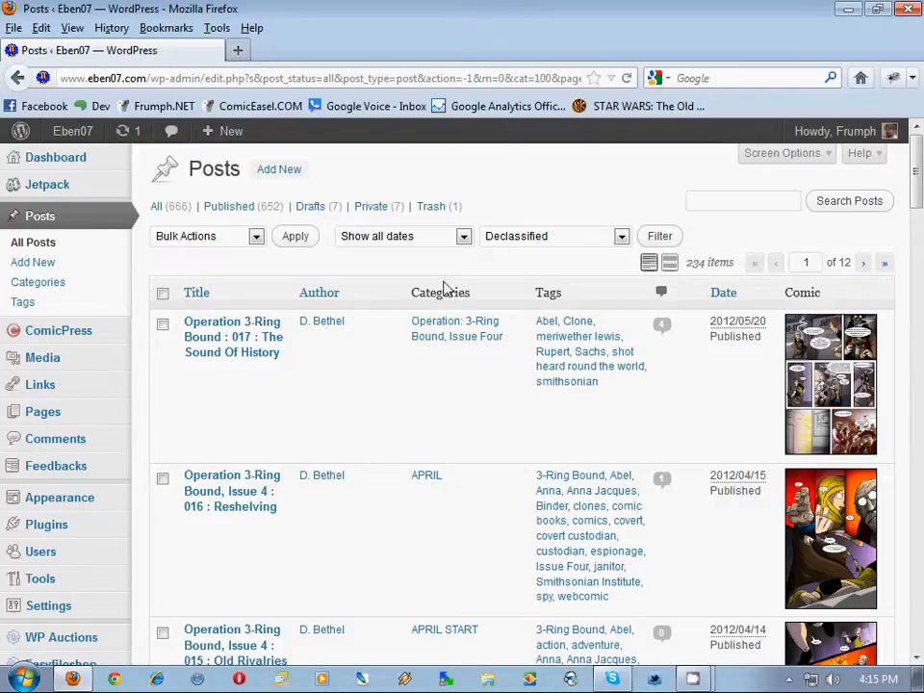
Open Manage Themes to confirm ComicPress 2.9.3.1 is the current theme.
scroll(down, 3)
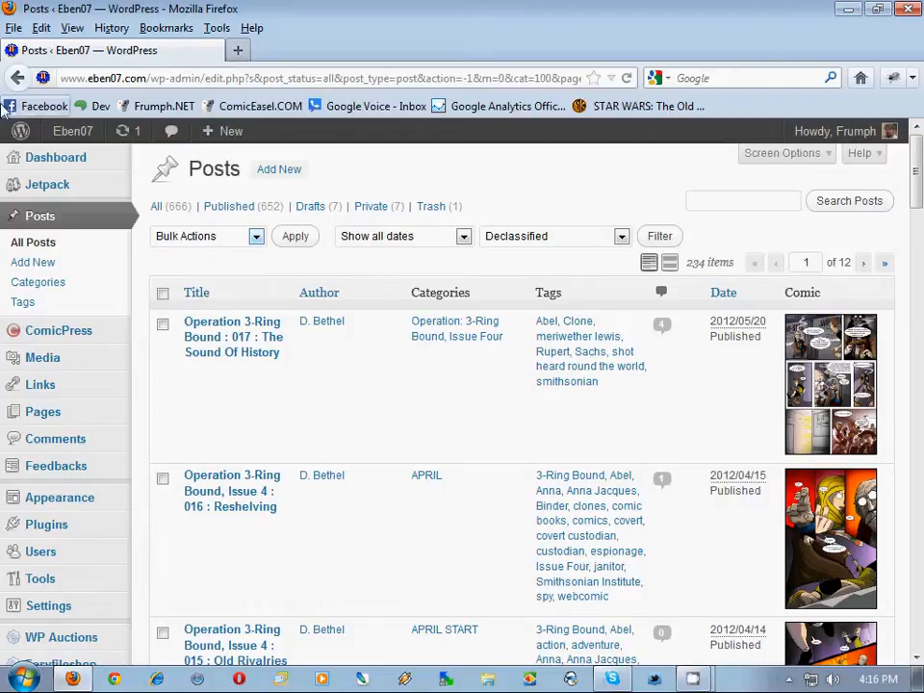
mouse_move(33, 262)
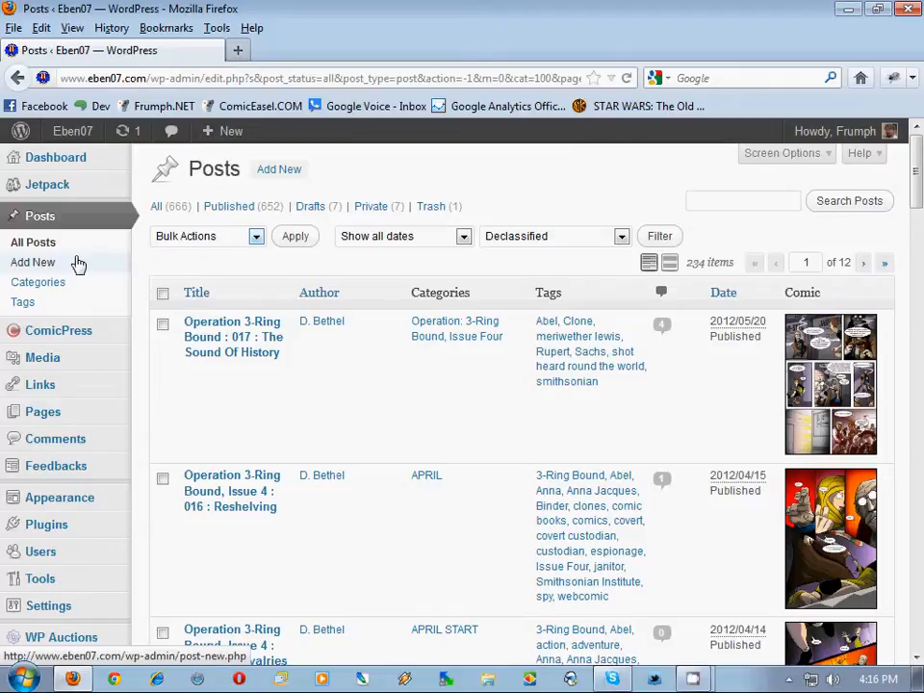
scroll(down, 3)
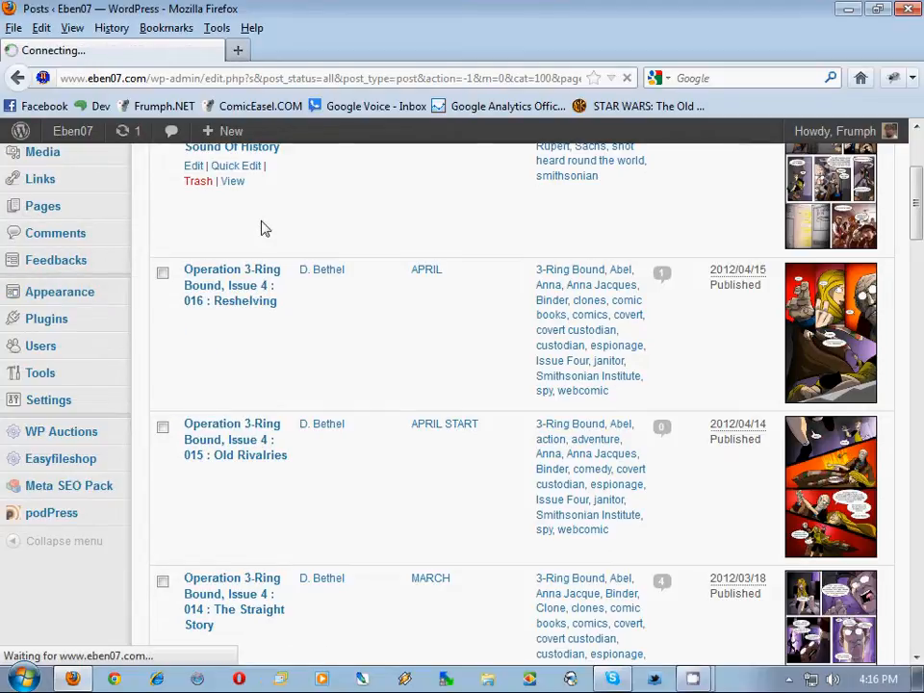
click(59, 291)
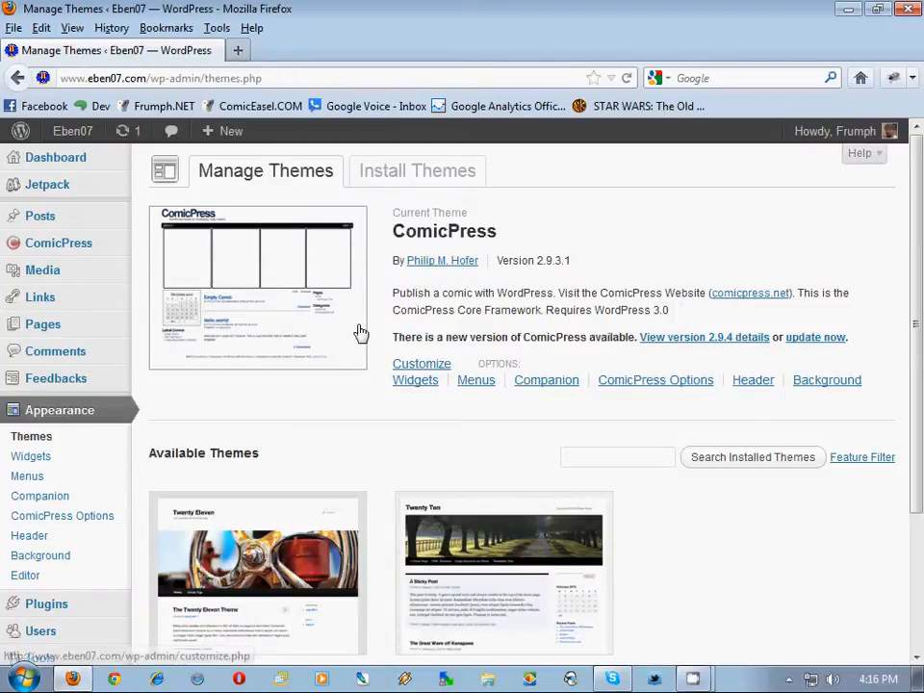
mouse_move(577, 276)
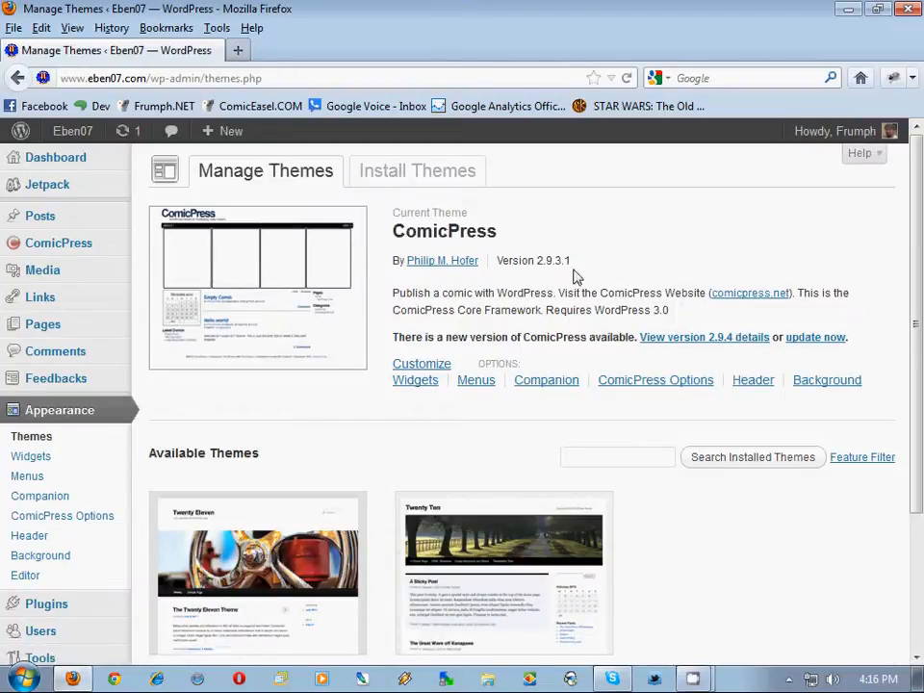
mouse_move(82, 516)
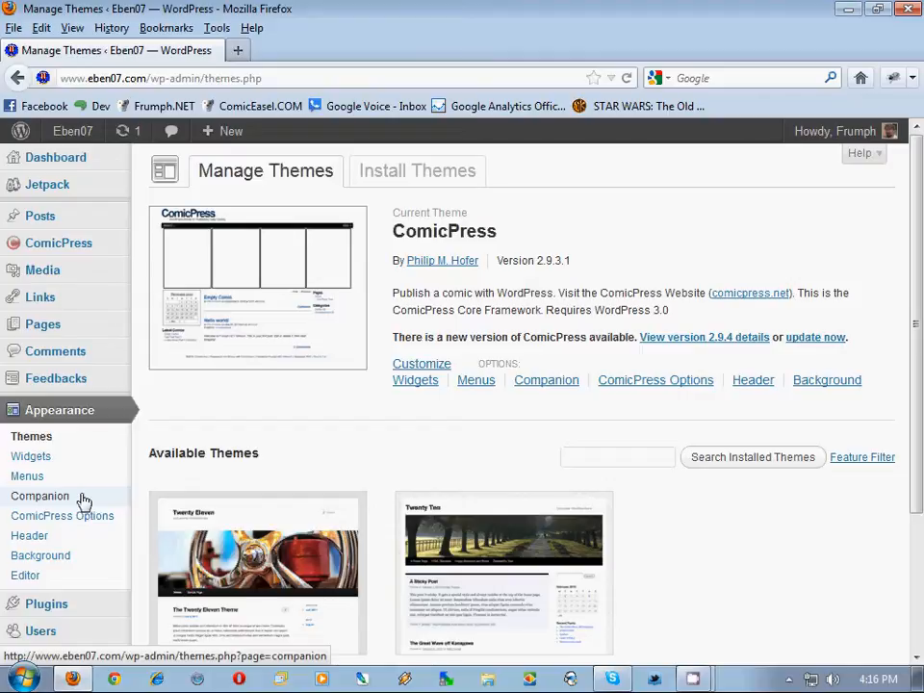
View the custom_style.css overrides, including the body background image path, in Theme Companion's editor.
click(40, 496)
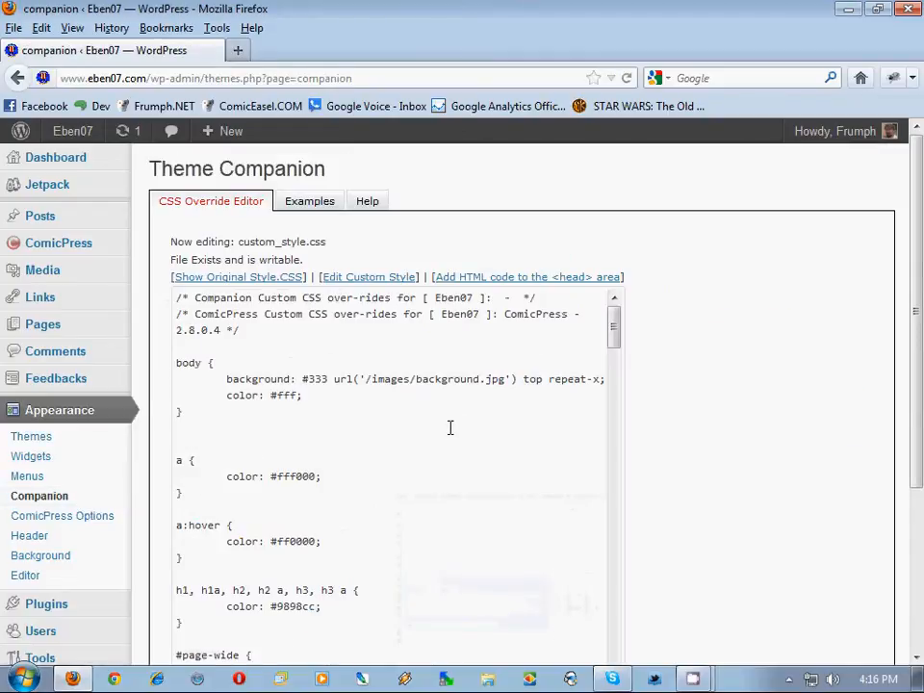
scroll(down, 3)
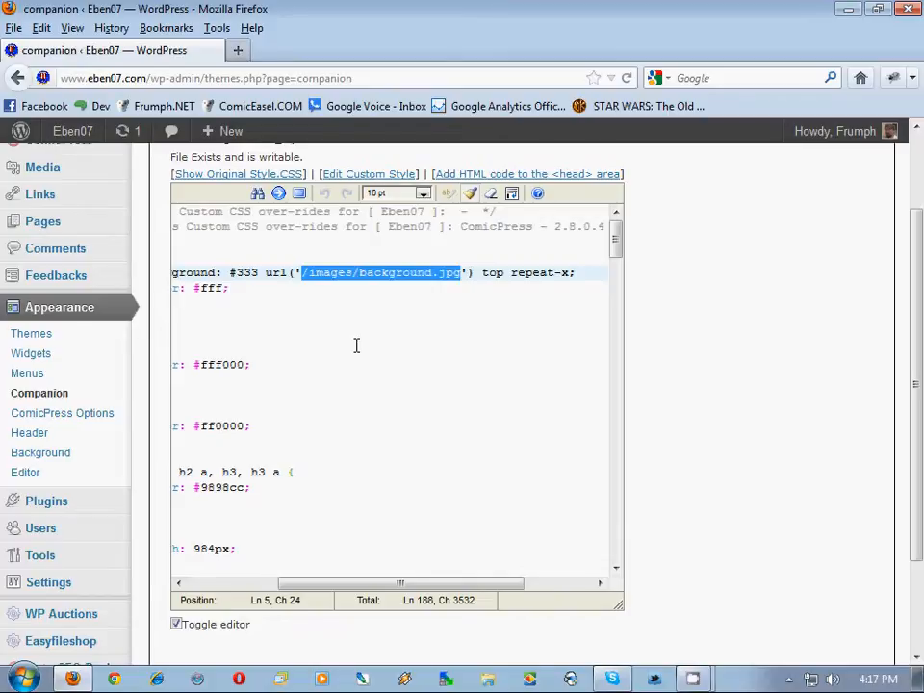
mouse_move(303, 522)
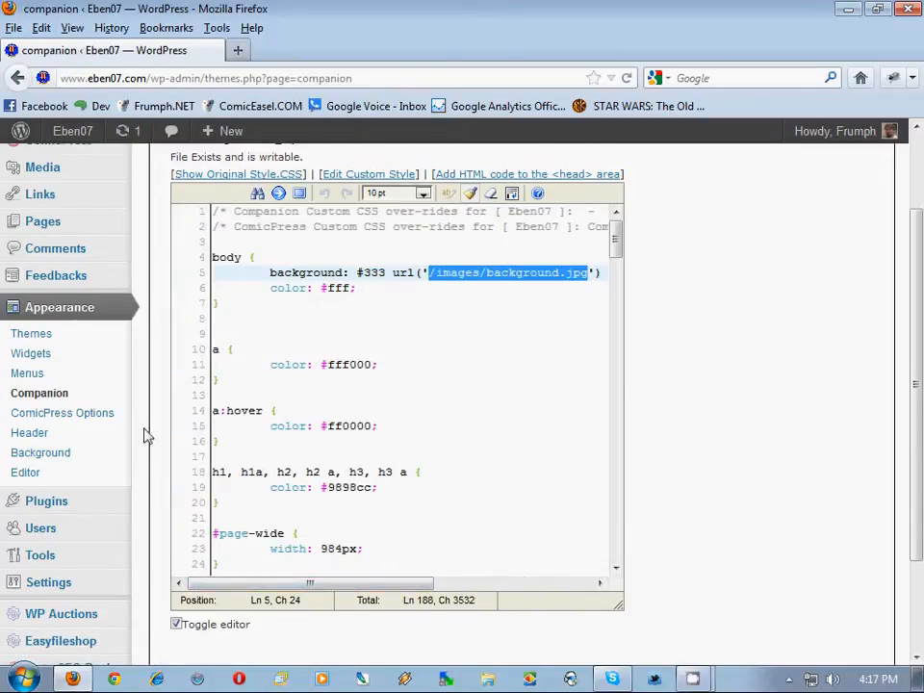
mouse_move(152, 435)
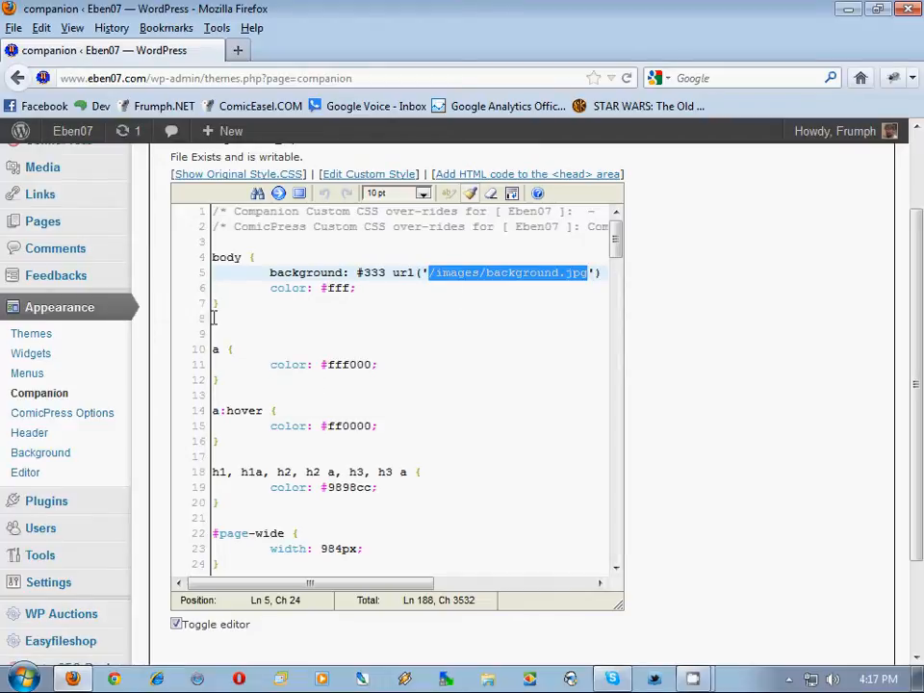
click(31, 354)
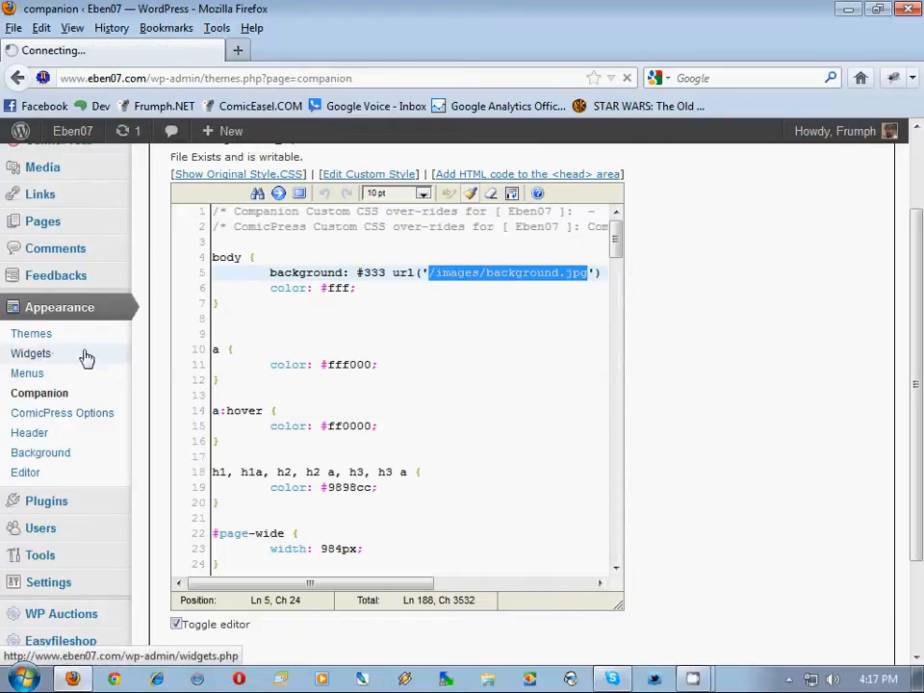
Collapse the Available Widgets and Inactive Widgets lists on the Widgets page.
click(29, 354)
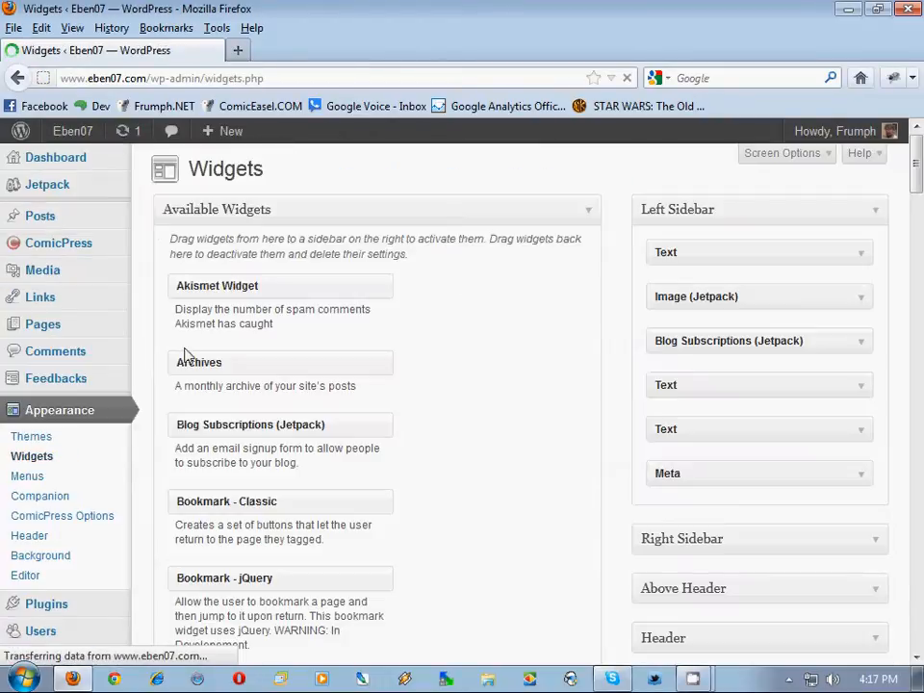
scroll(down, 3)
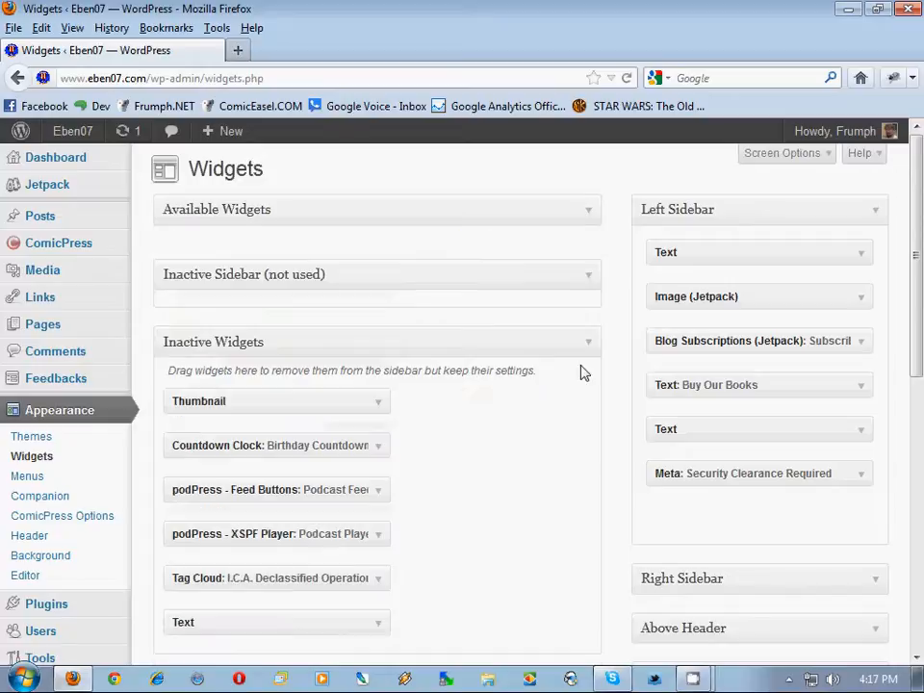
click(588, 331)
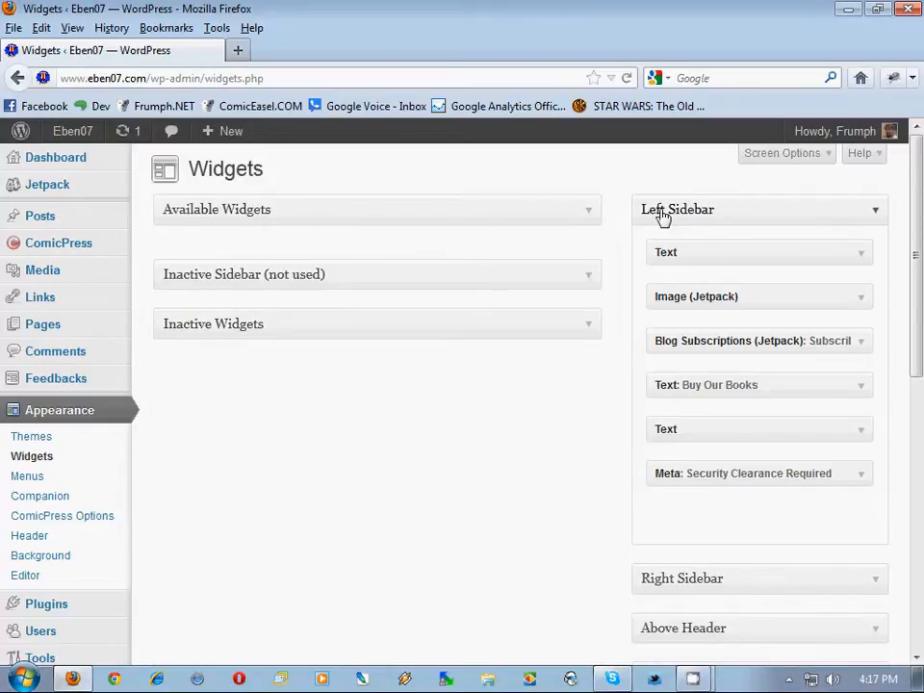
mouse_move(707, 261)
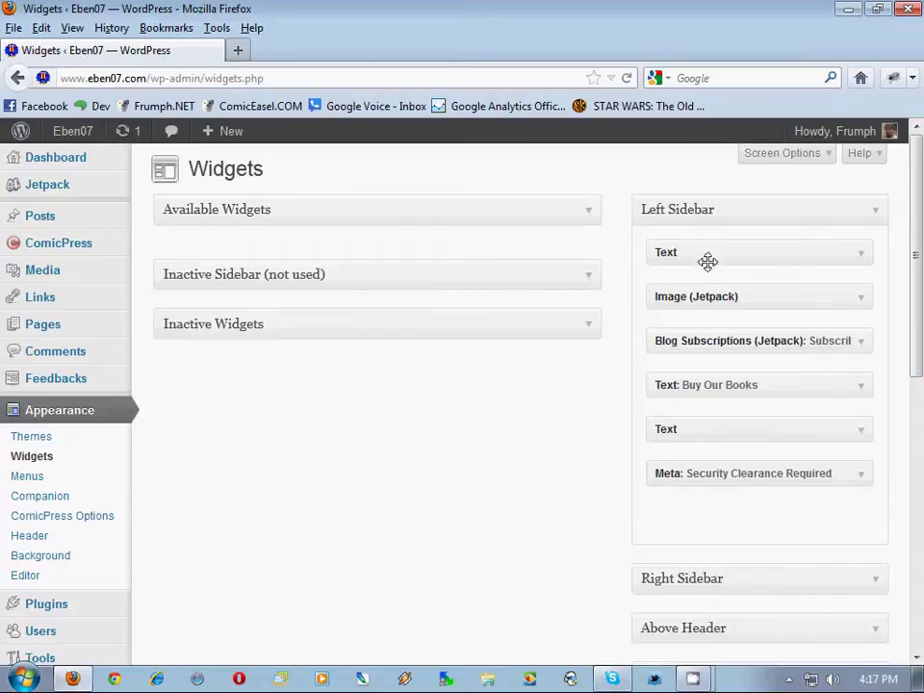
mouse_move(688, 458)
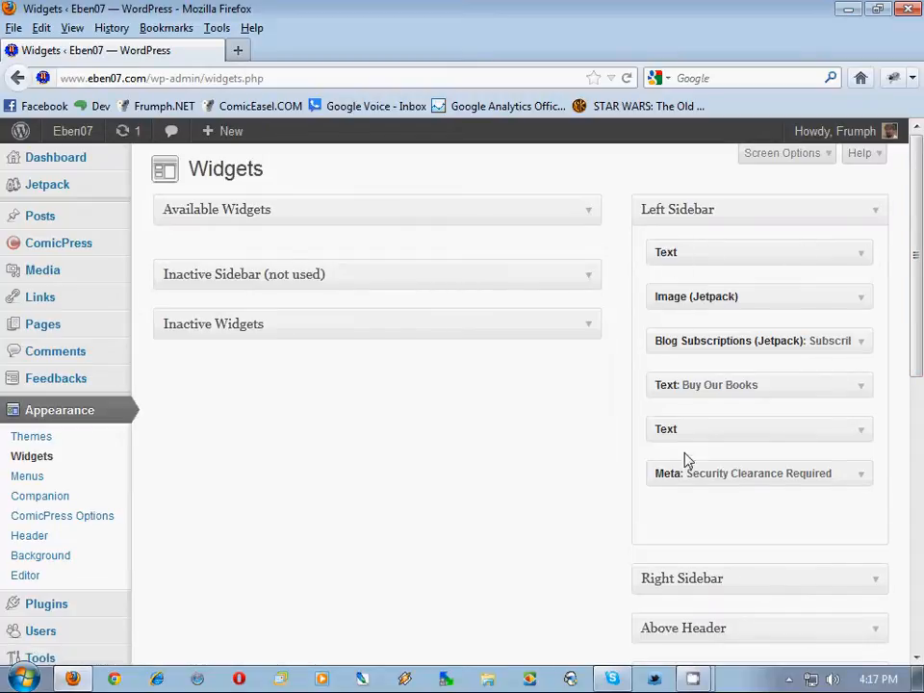
mouse_move(864, 254)
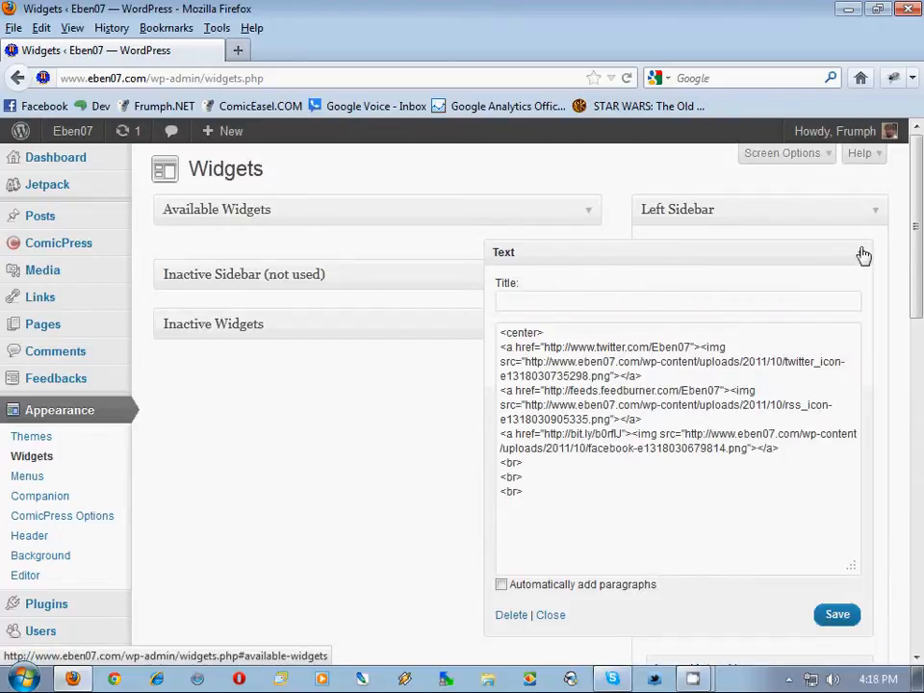
Inspect the sidebar Text widgets' embed code and reach the Above Header area with its Menubar widget.
click(863, 253)
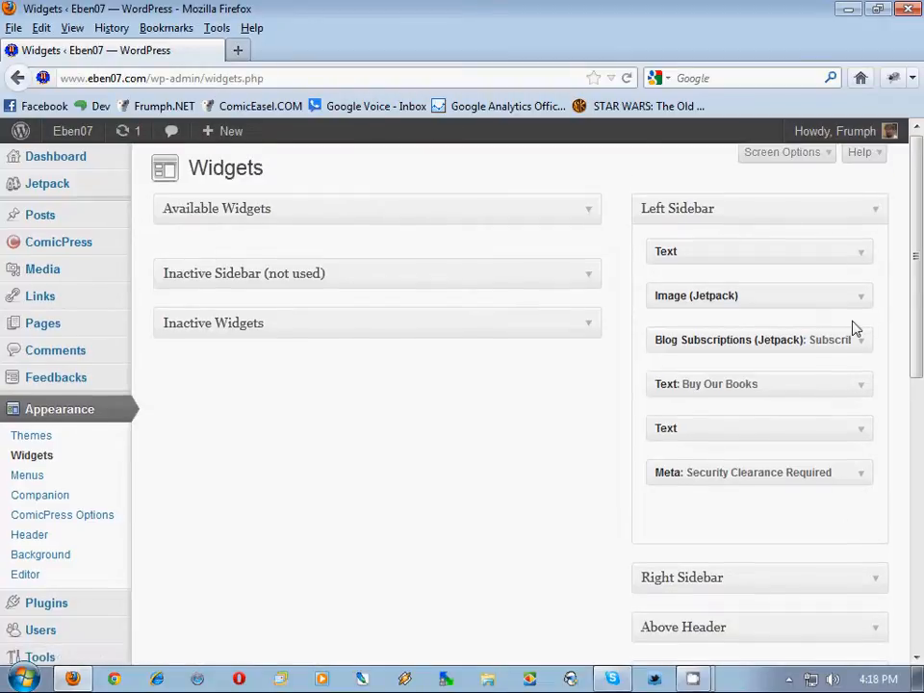
scroll(down, 3)
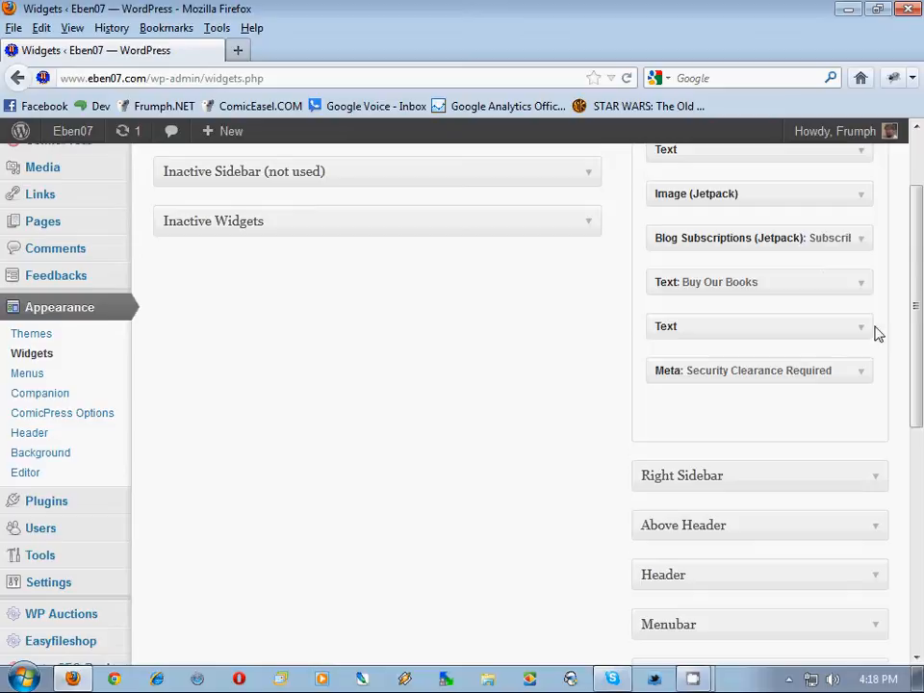
click(866, 325)
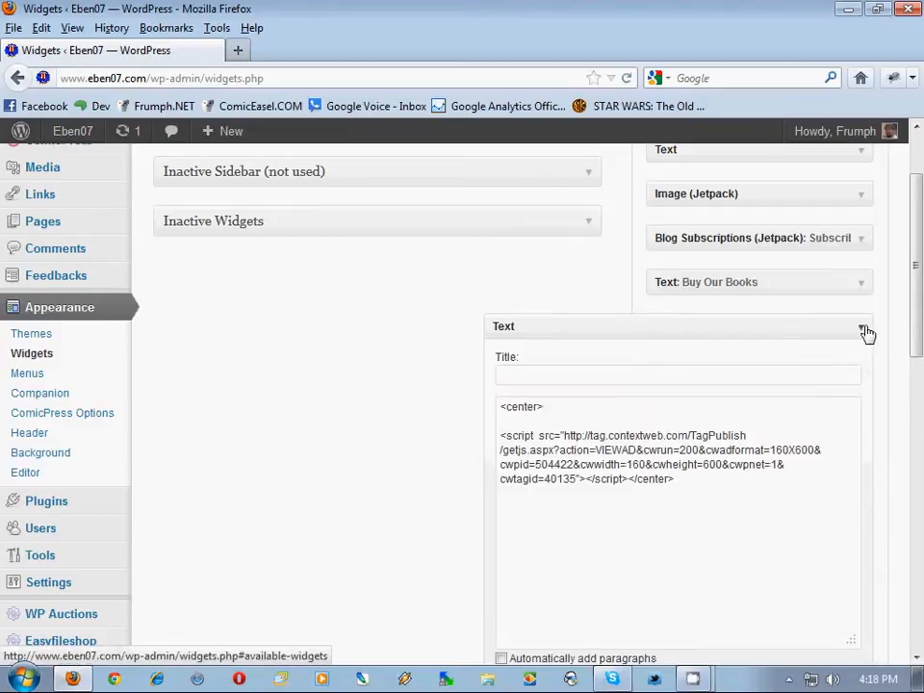
click(862, 331)
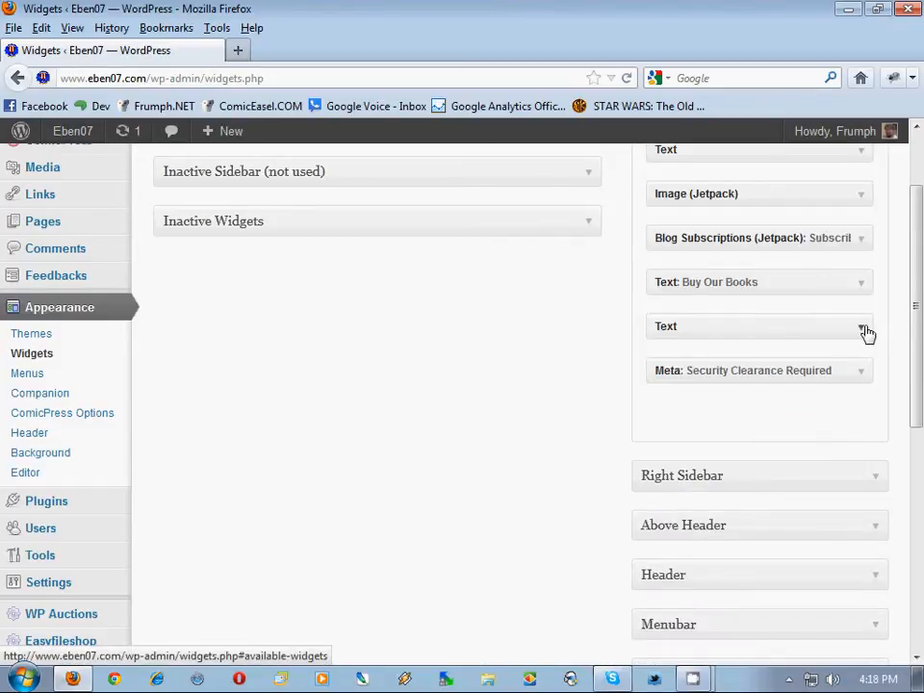
scroll(down, 3)
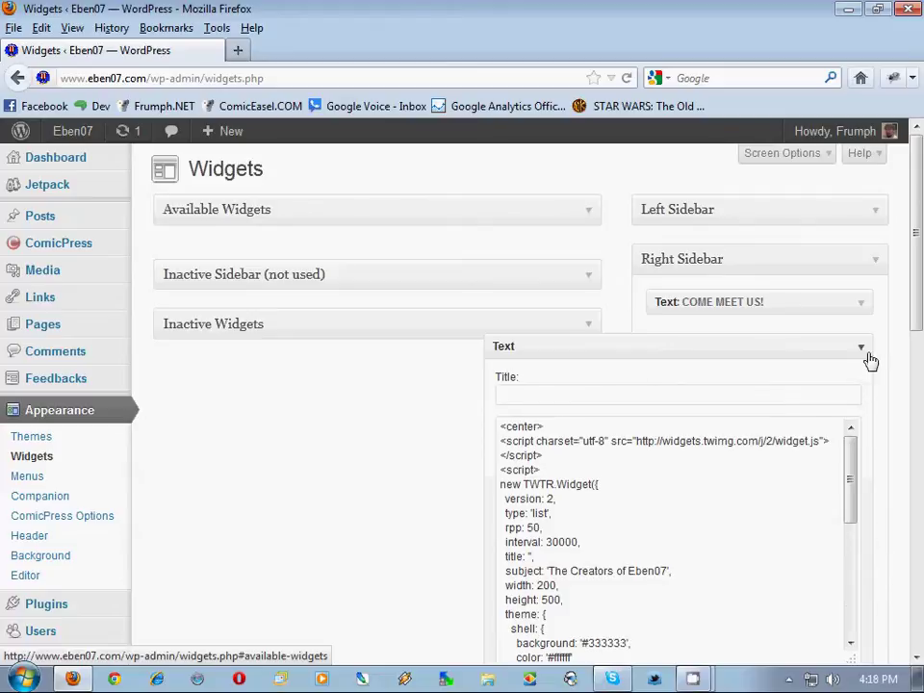
scroll(down, 3)
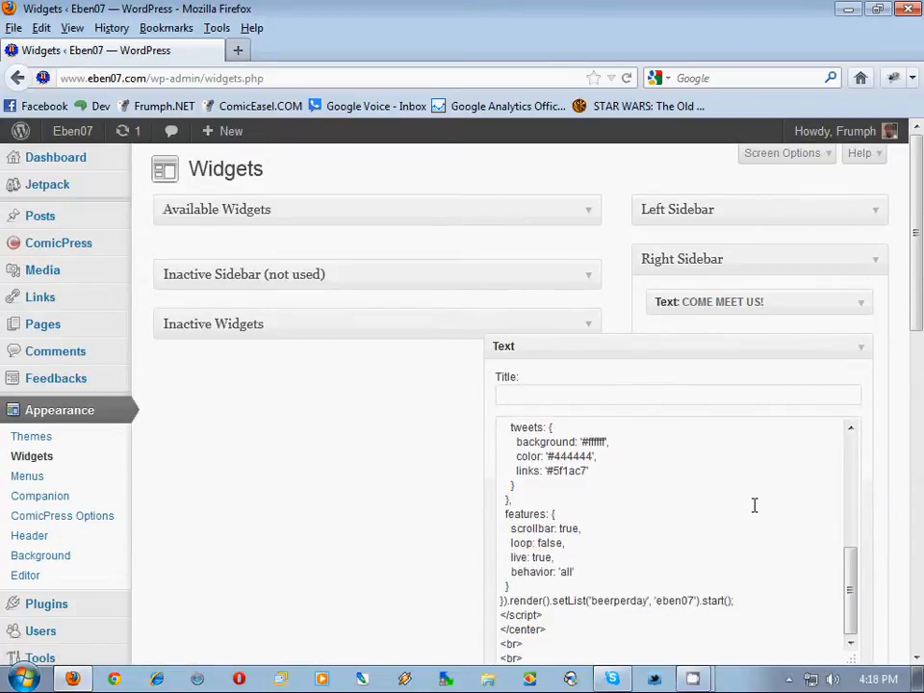
mouse_move(875, 324)
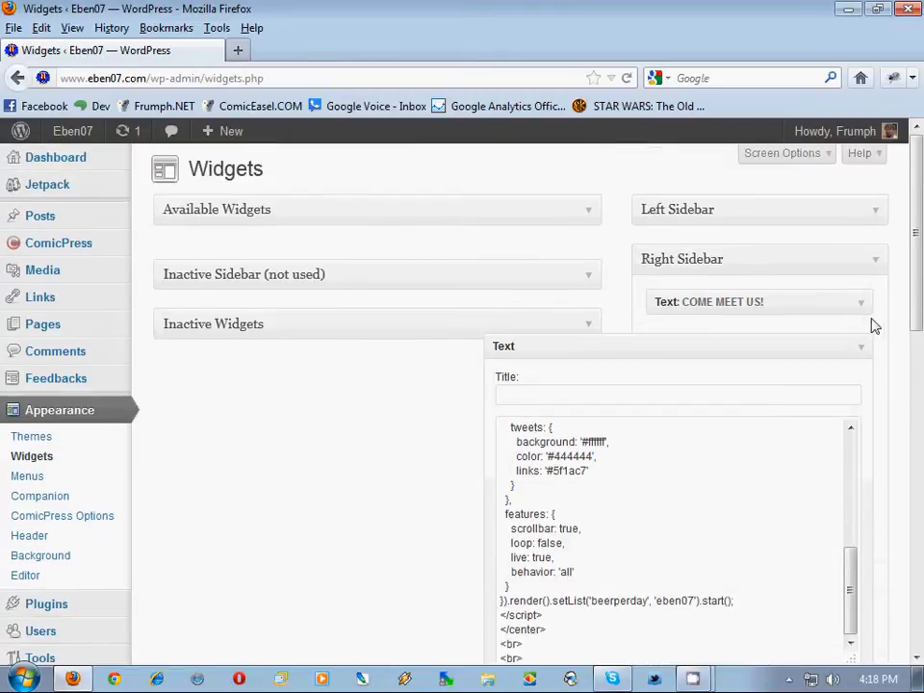
scroll(down, 3)
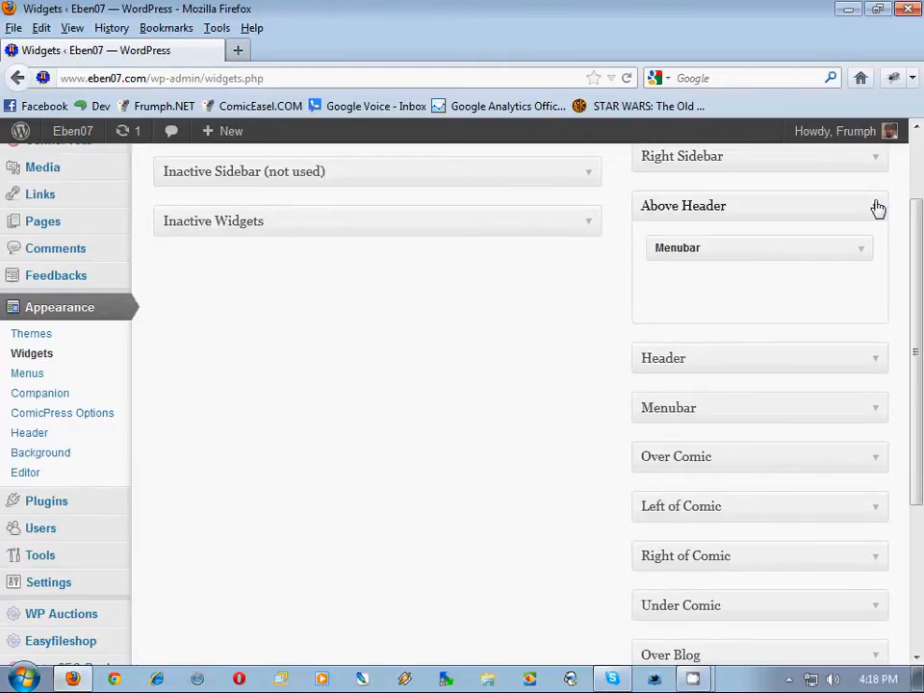
Close Above Header and inspect the Menubar's Thumbnail and Text widget settings.
click(877, 206)
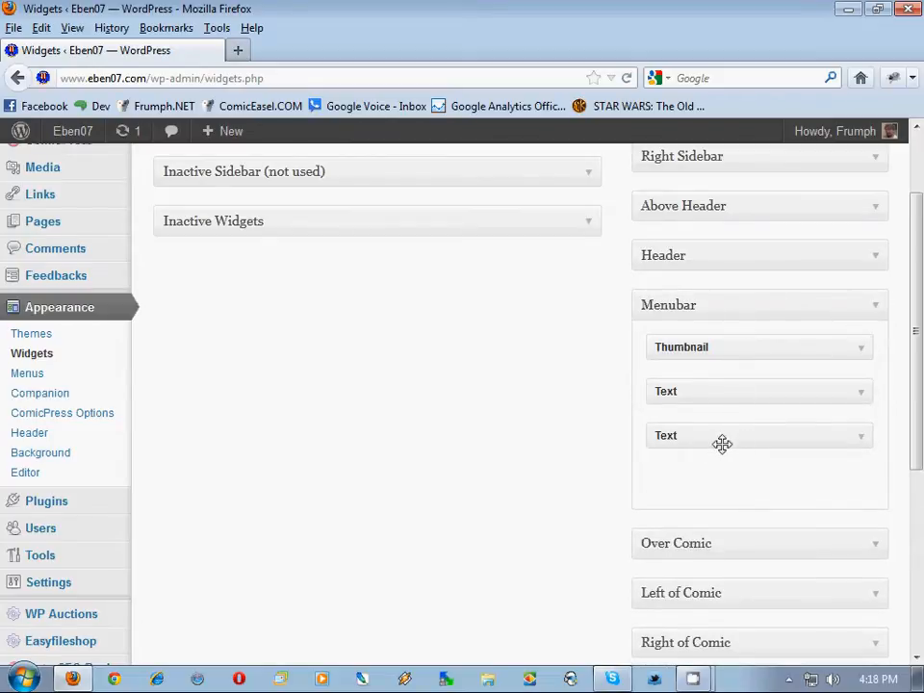
click(760, 347)
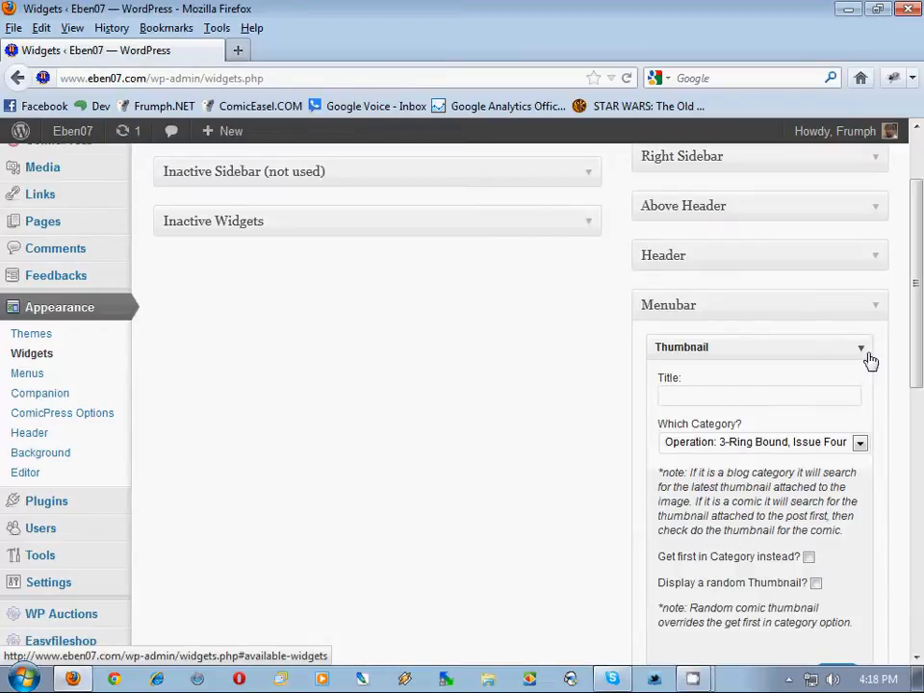
click(862, 347)
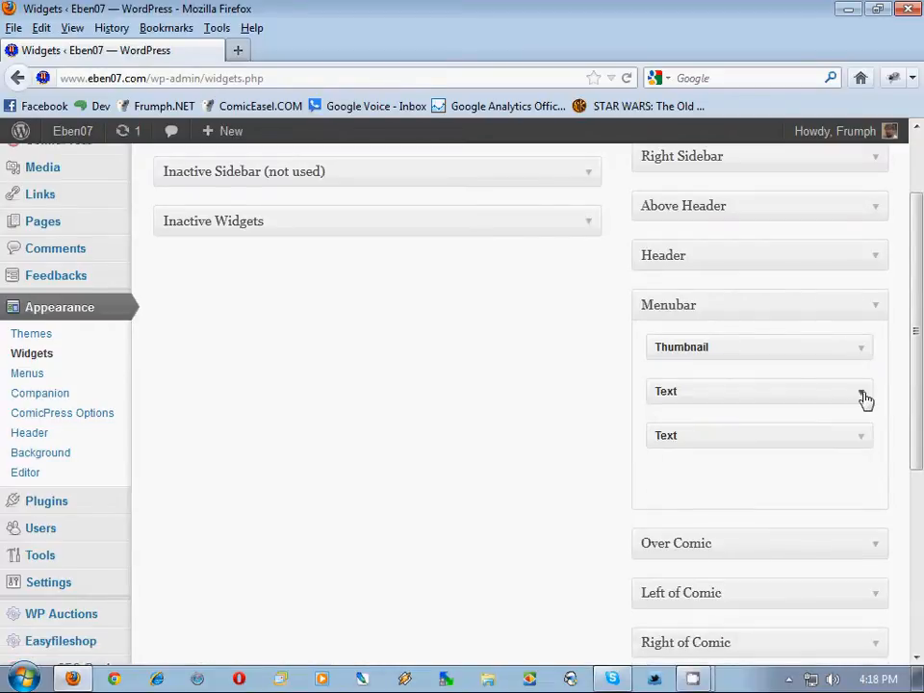
click(863, 392)
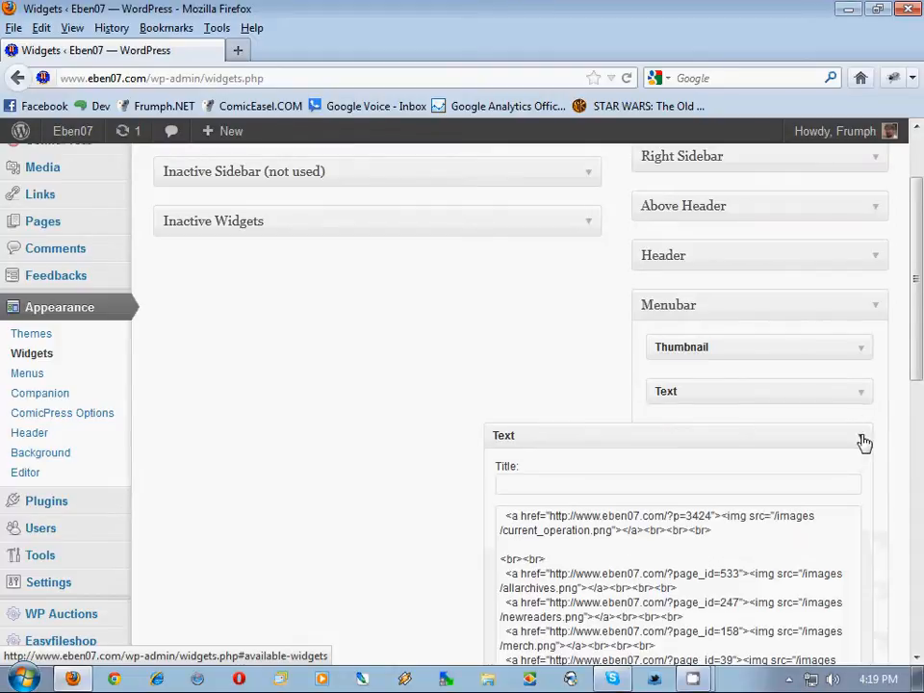
Review Under Comic's Comic Navigation and Under Blog's Text widget, collapsing each area afterward.
scroll(down, 3)
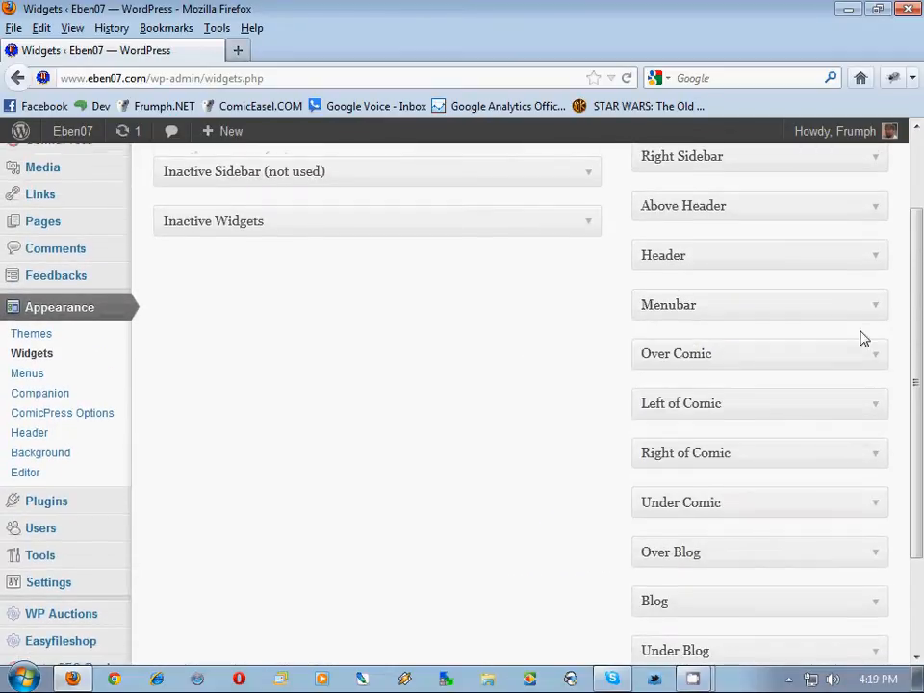
scroll(down, 3)
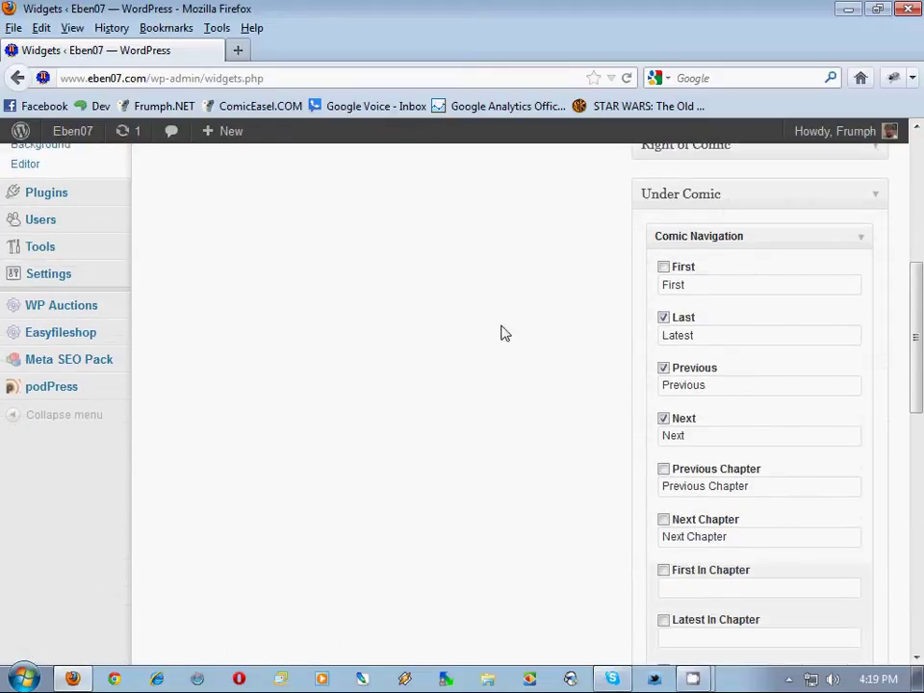
mouse_move(599, 307)
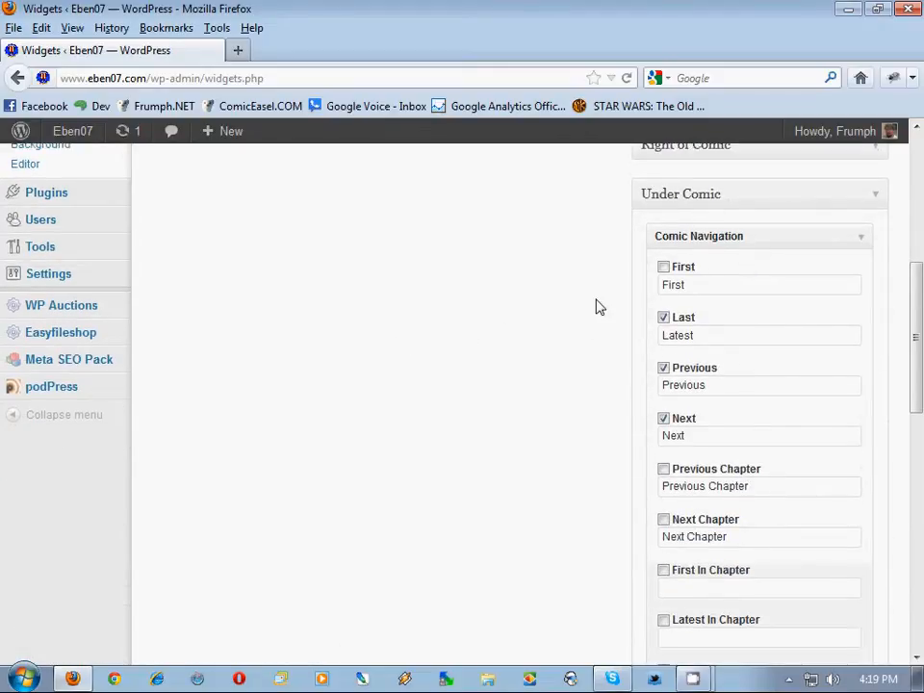
scroll(down, 3)
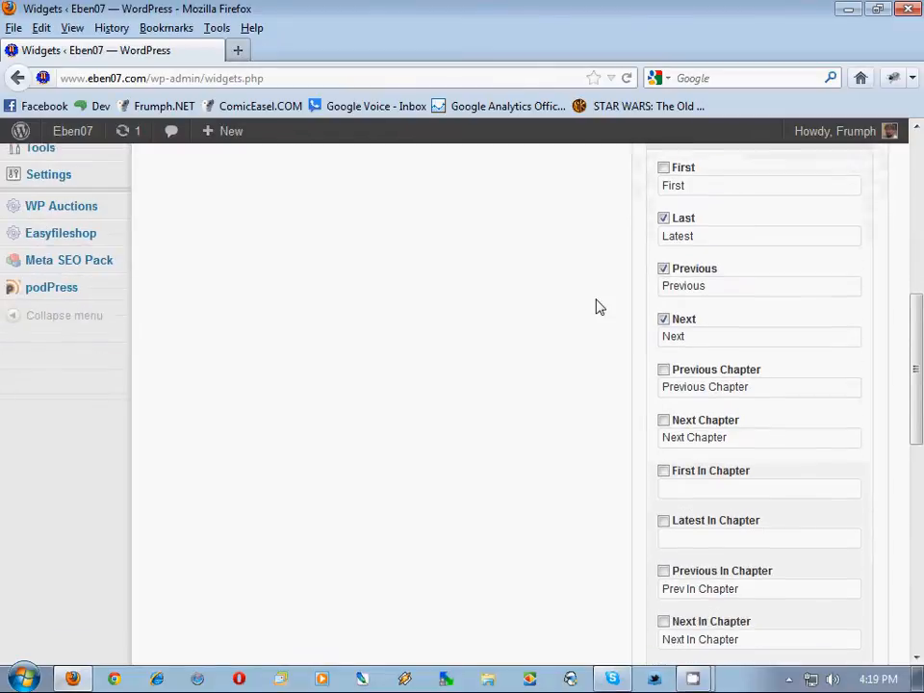
scroll(down, 3)
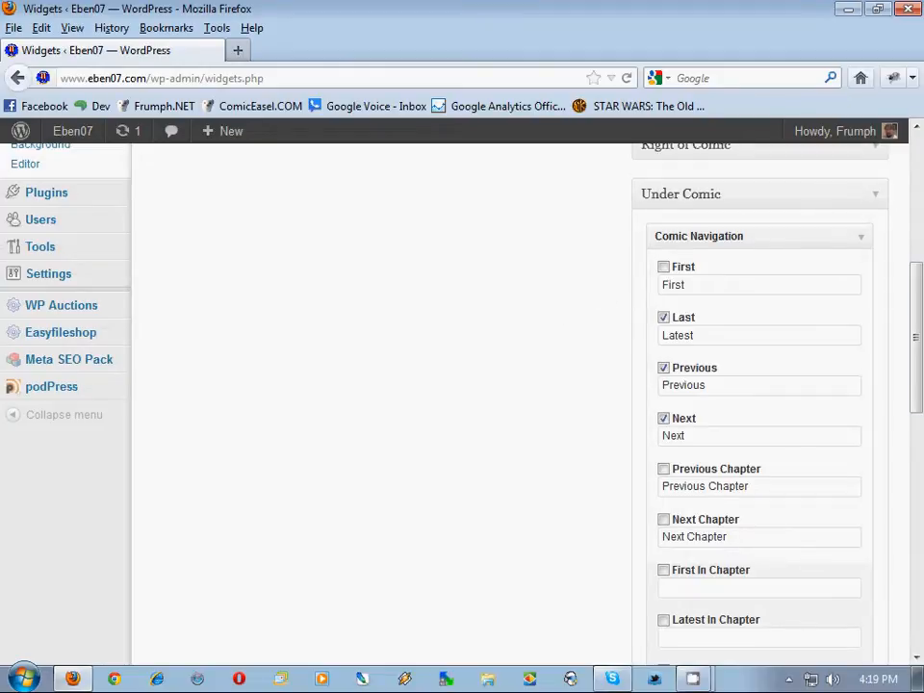
mouse_move(864, 236)
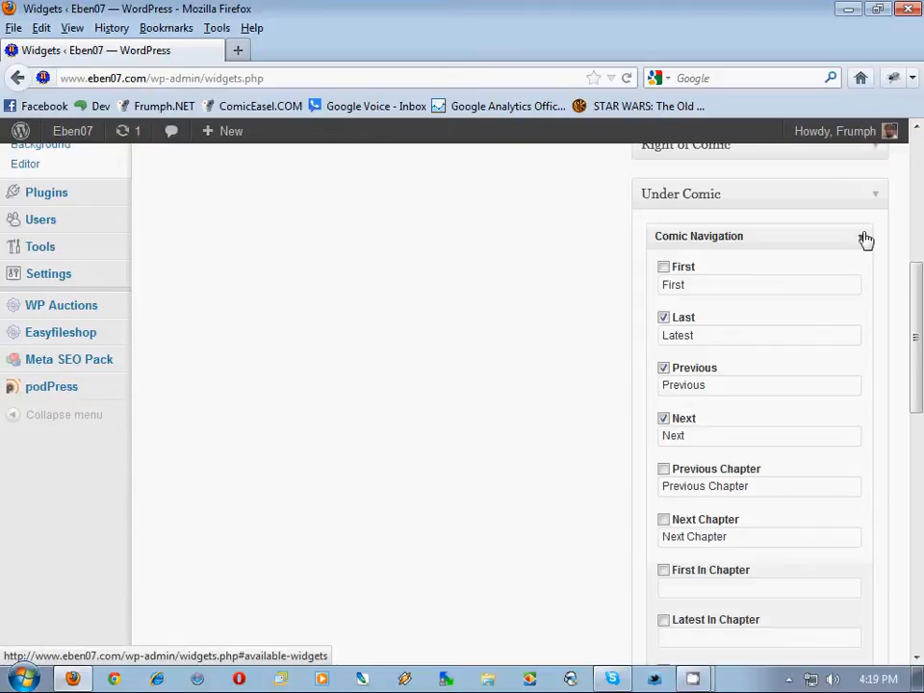
click(863, 235)
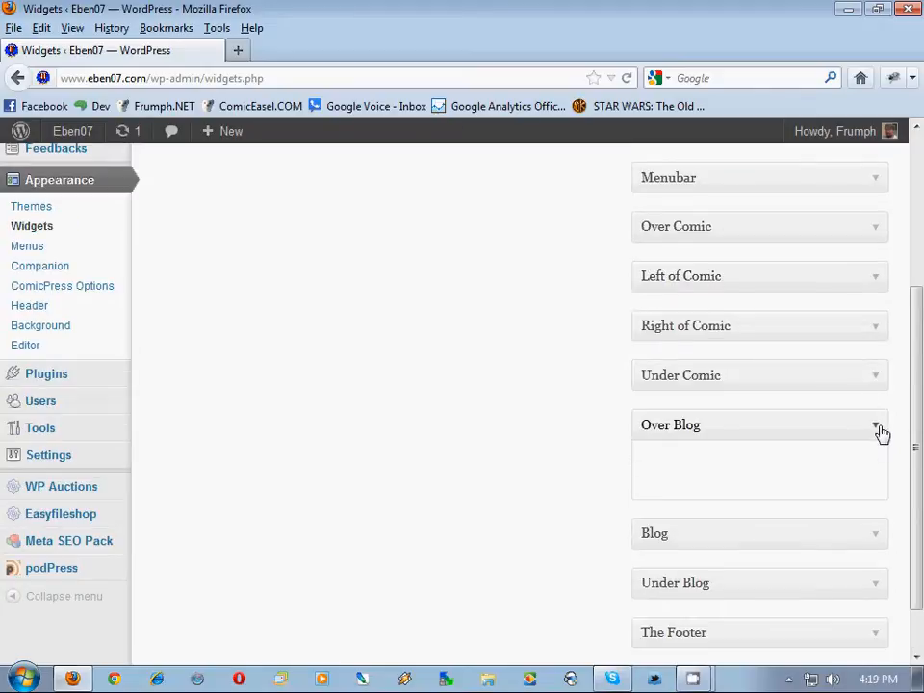
click(878, 425)
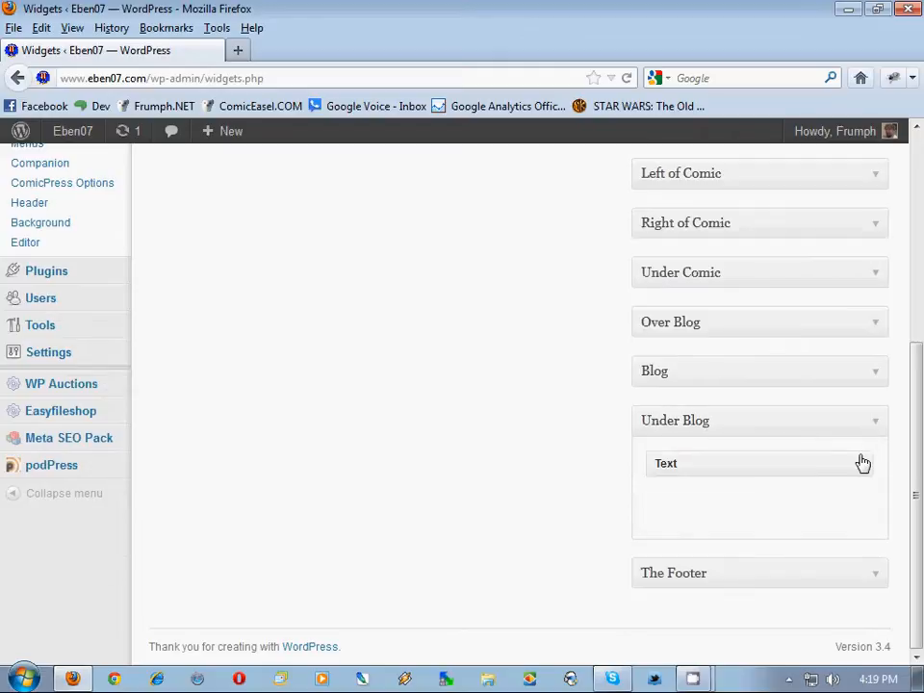
click(760, 463)
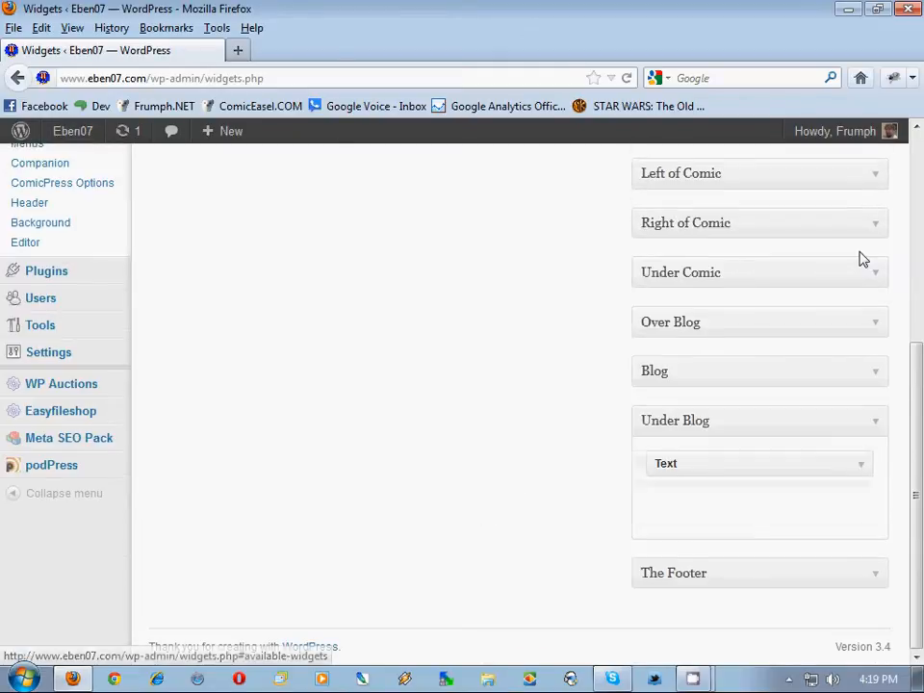
mouse_move(869, 433)
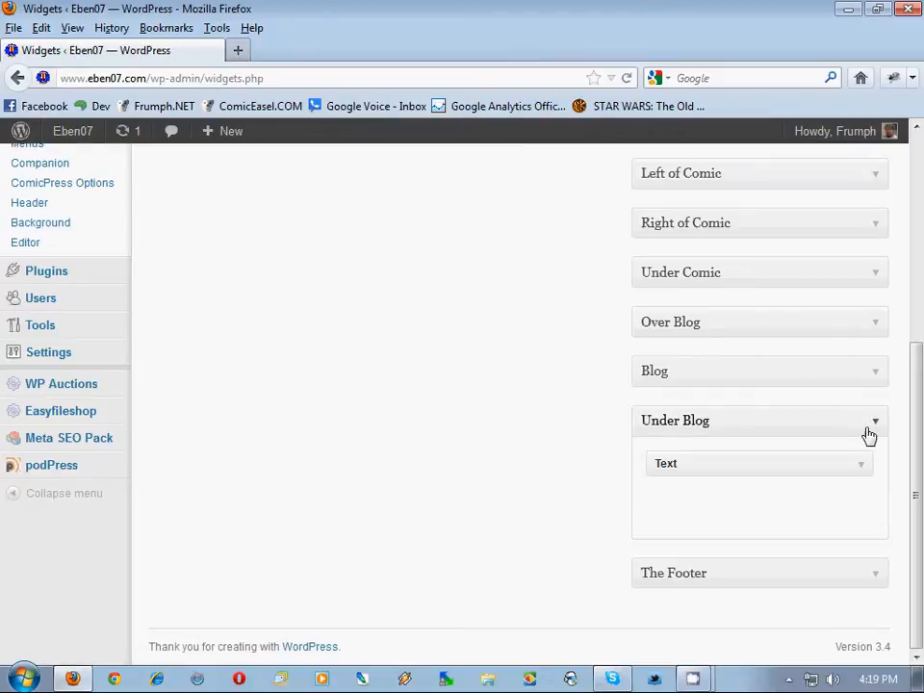
click(875, 421)
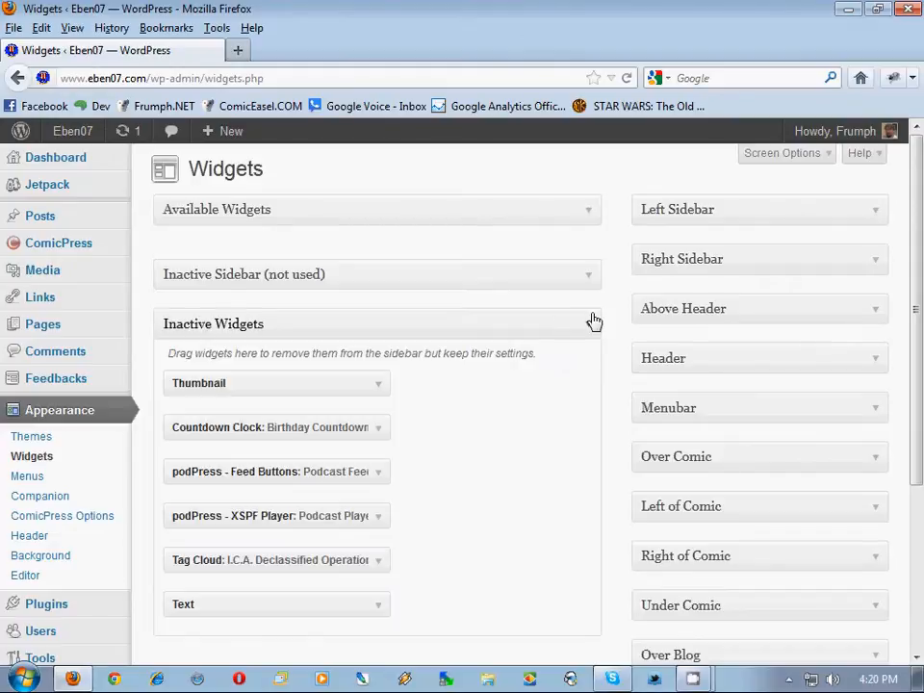
Move the inactive Text widget above Tag Cloud and collapse Inactive Widgets.
scroll(down, 3)
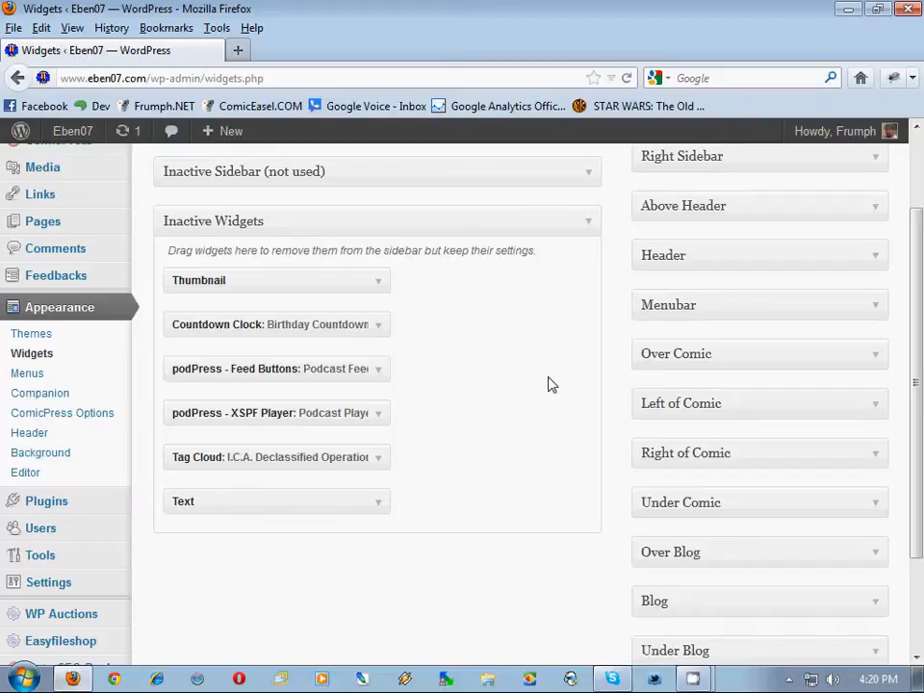
mouse_move(468, 317)
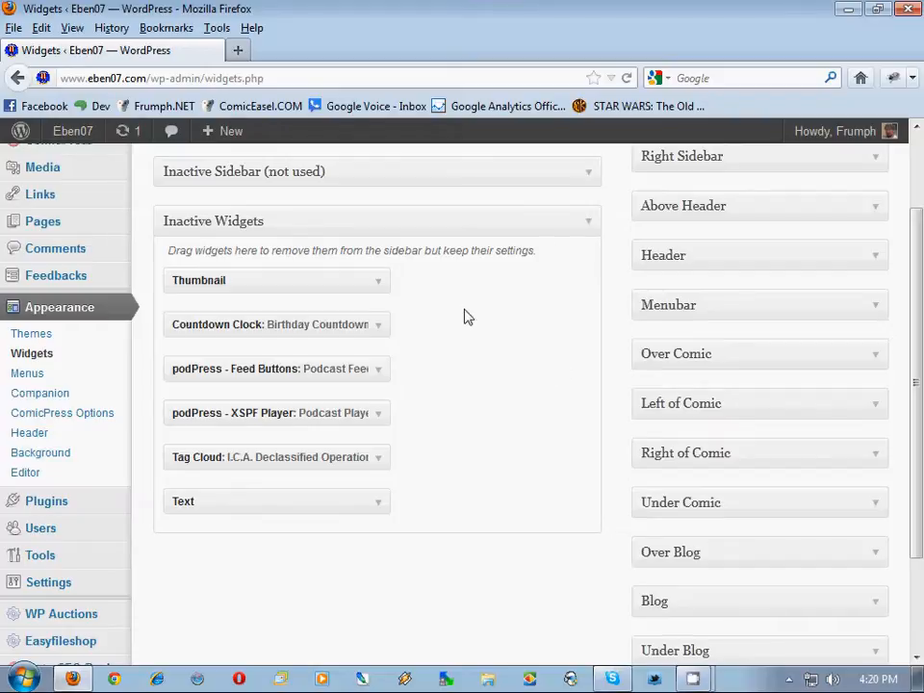
mouse_move(316, 497)
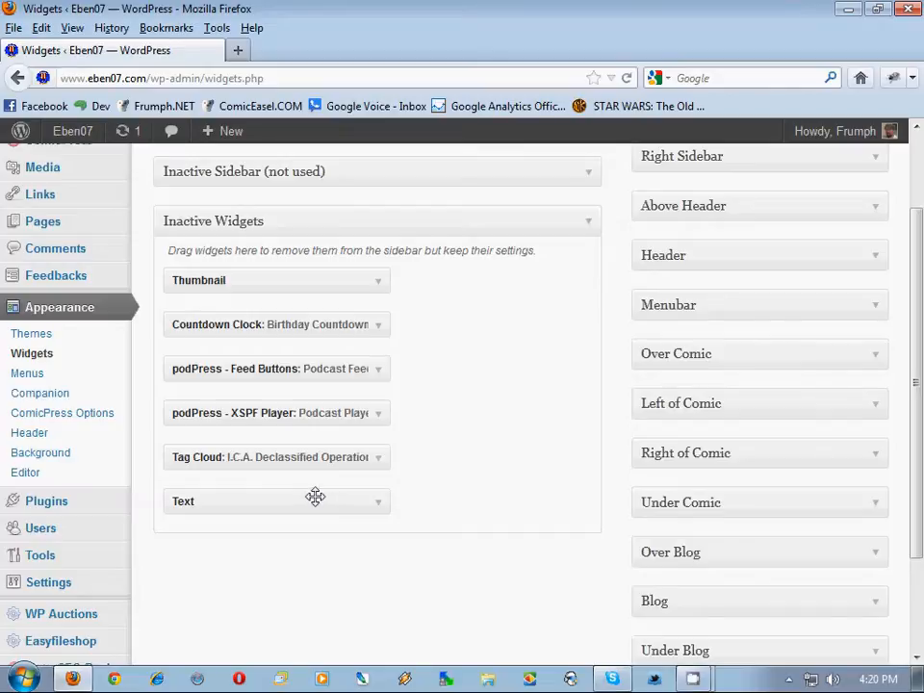
mouse_move(875, 260)
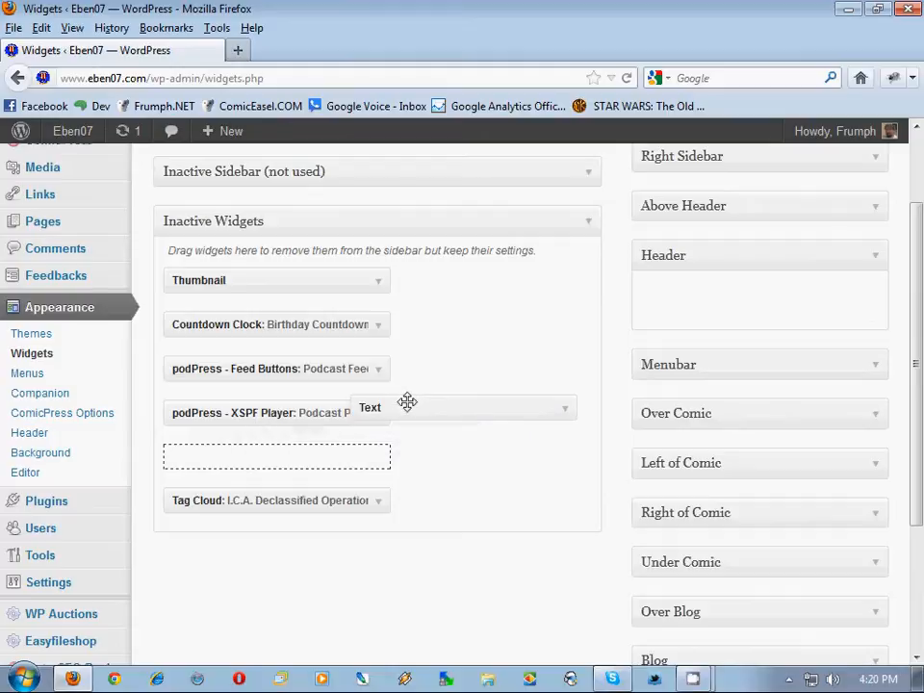
drag(407, 403, 276, 456)
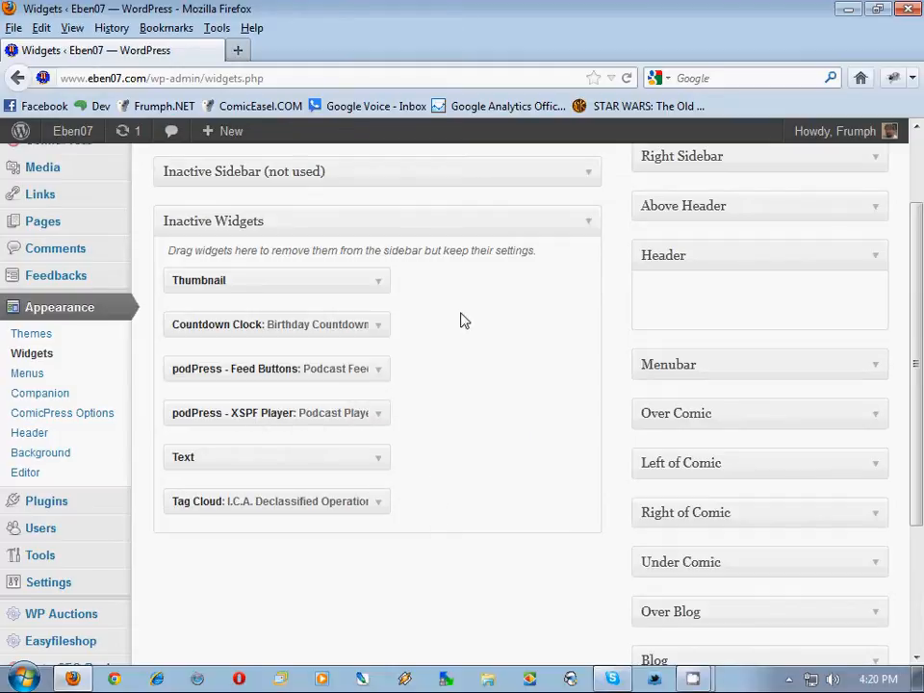
click(588, 220)
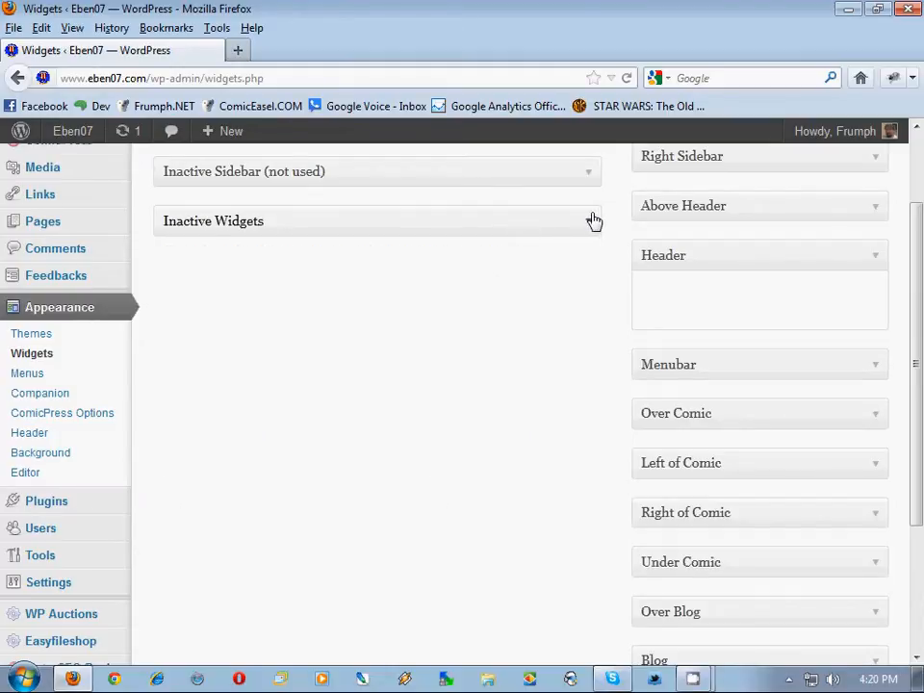
scroll(down, 3)
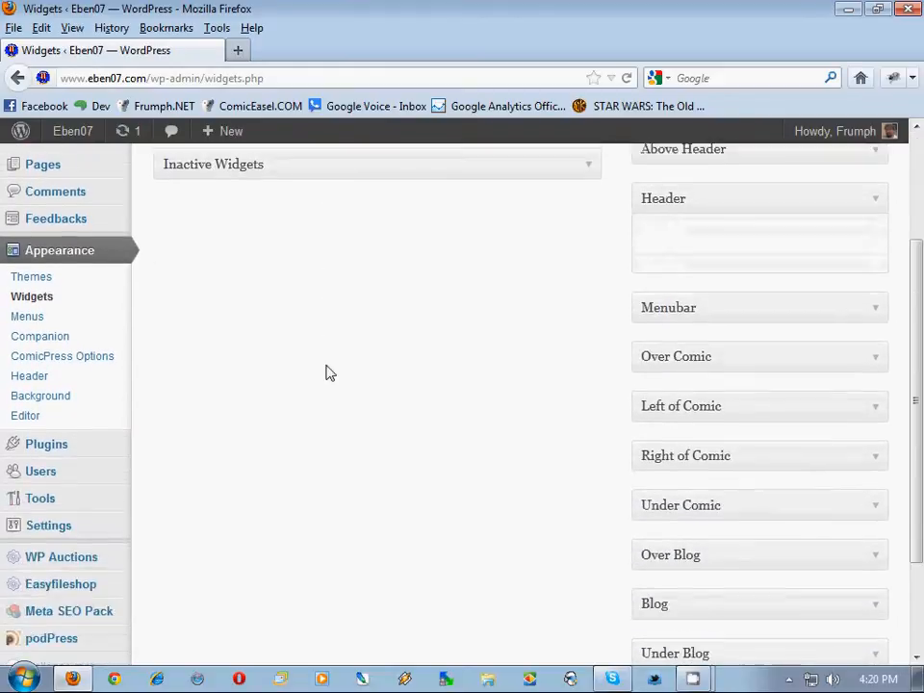
scroll(down, 3)
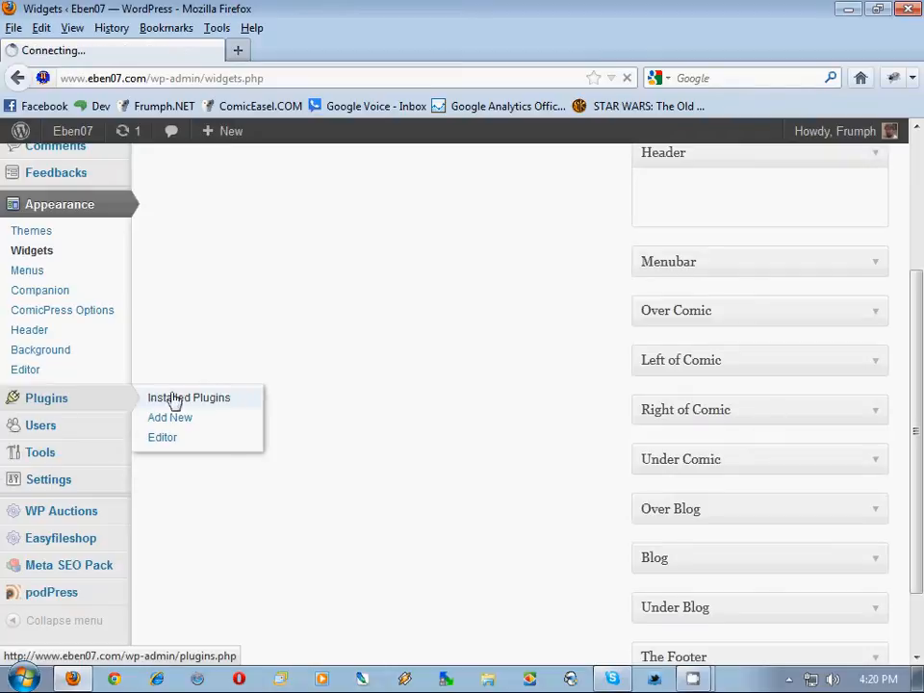
click(189, 398)
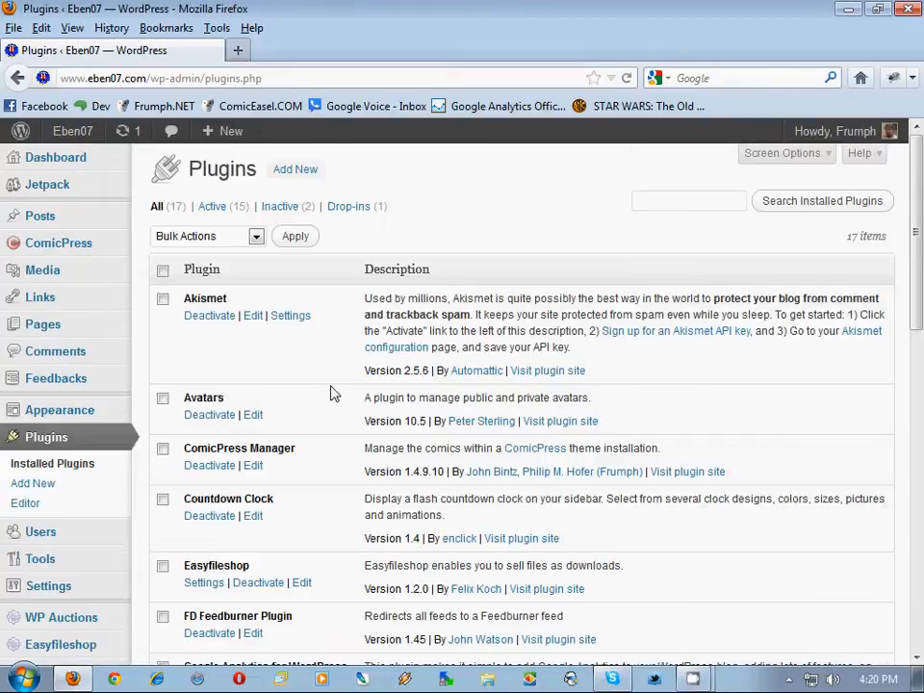
scroll(down, 3)
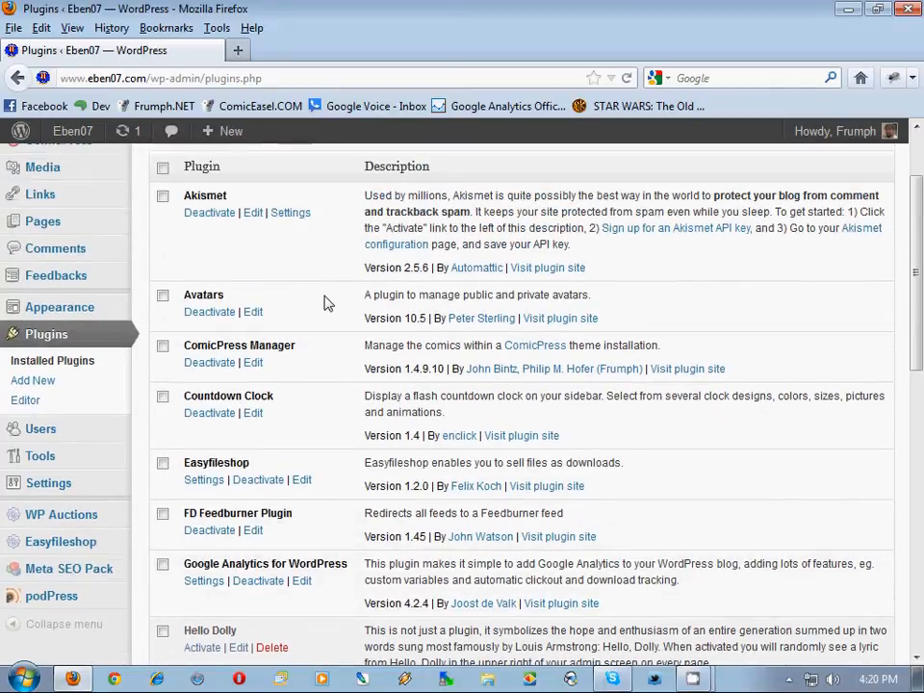
mouse_move(209, 312)
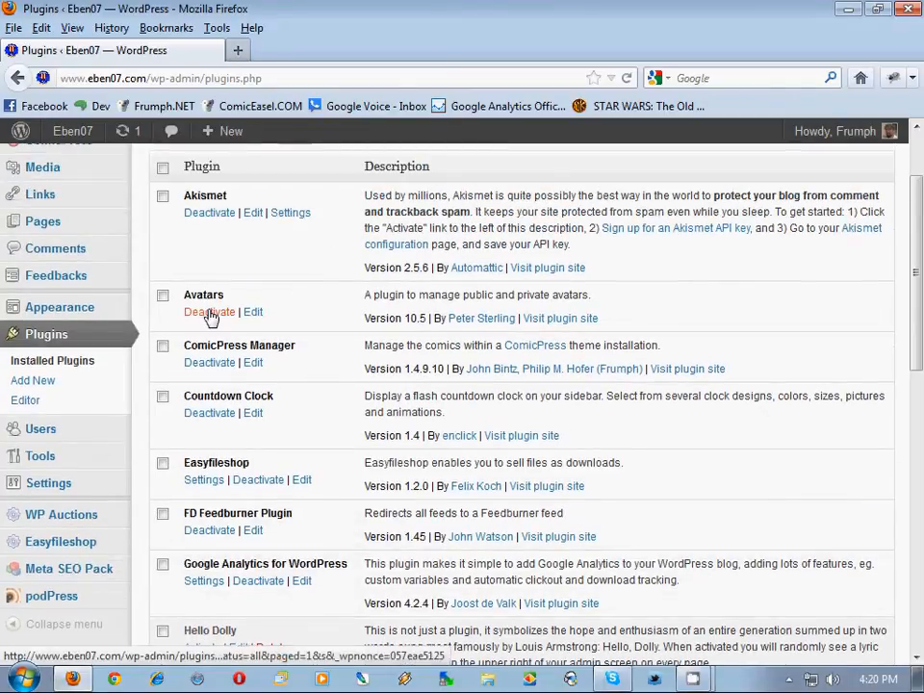
scroll(down, 3)
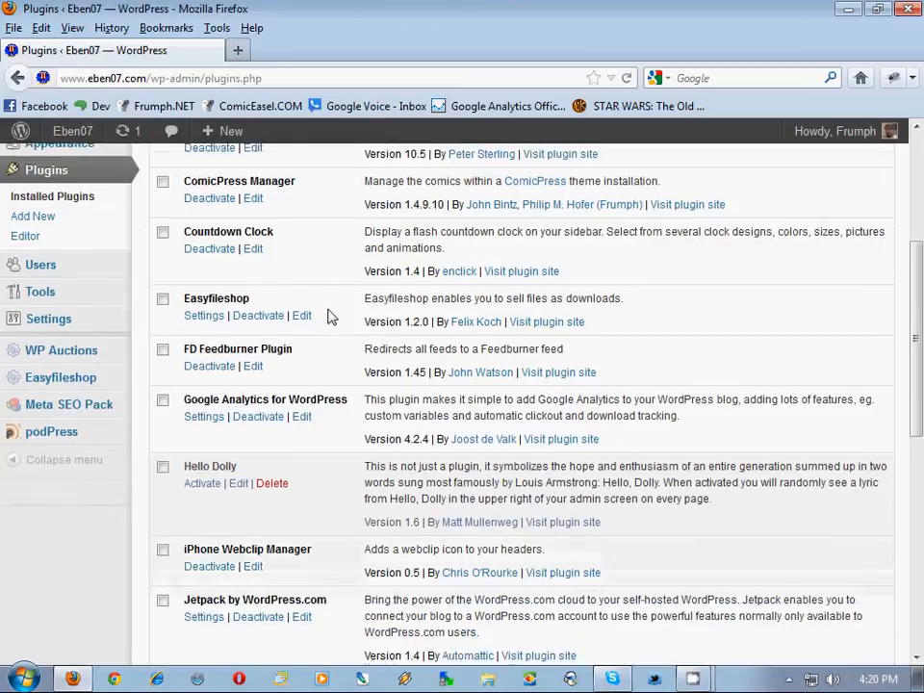
scroll(down, 3)
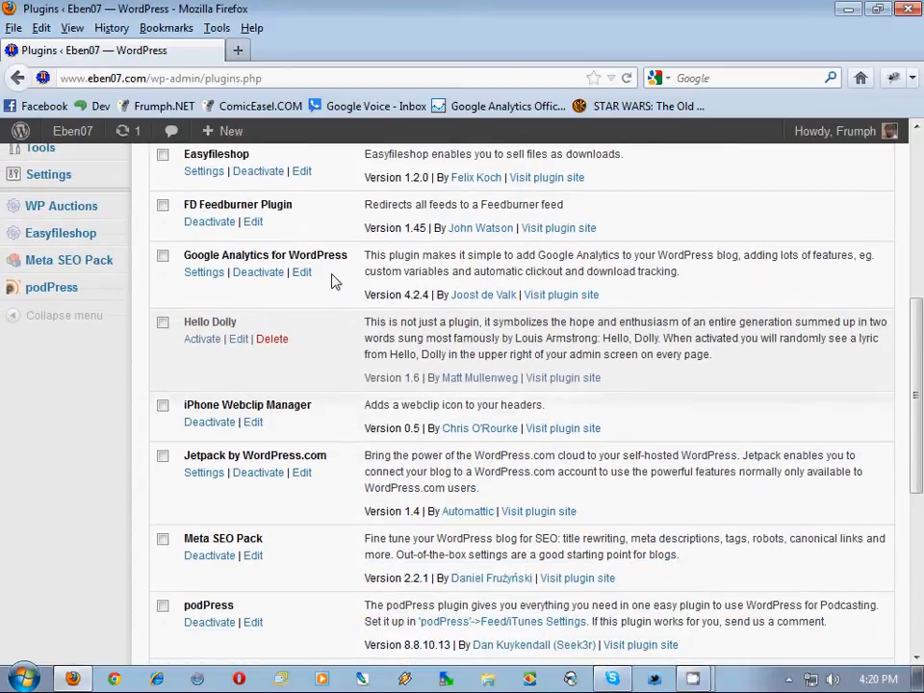
scroll(down, 3)
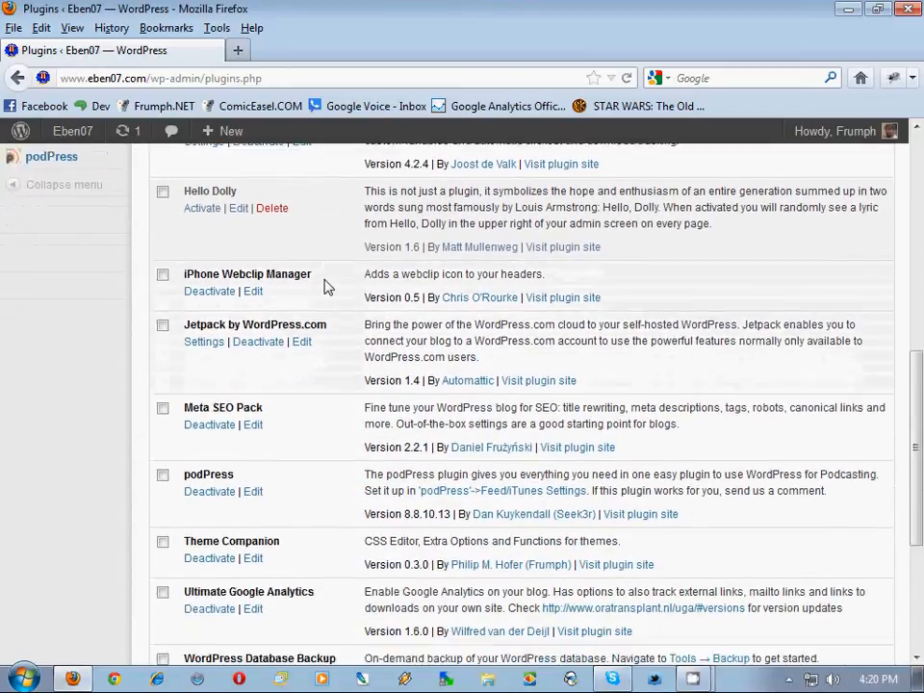
scroll(down, 3)
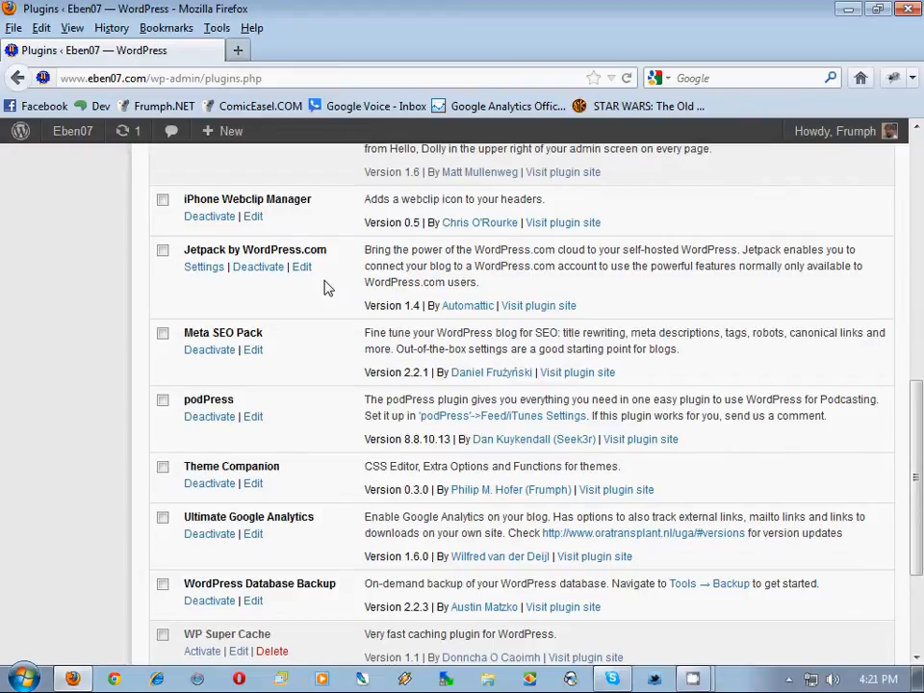
scroll(down, 3)
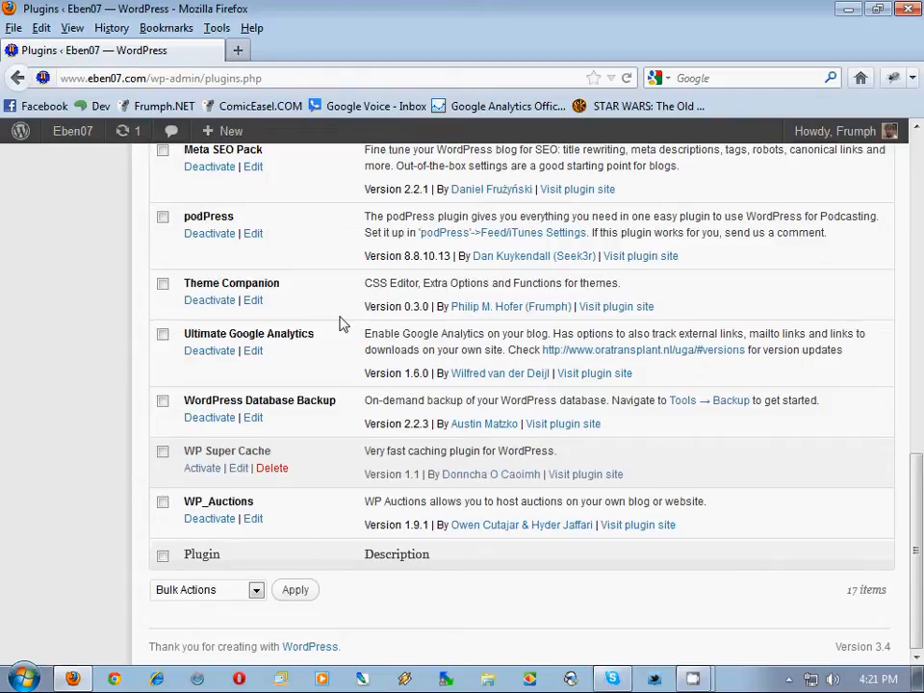
Scroll through the installed plugins list, then go to ComicPress Options.
scroll(up, 3)
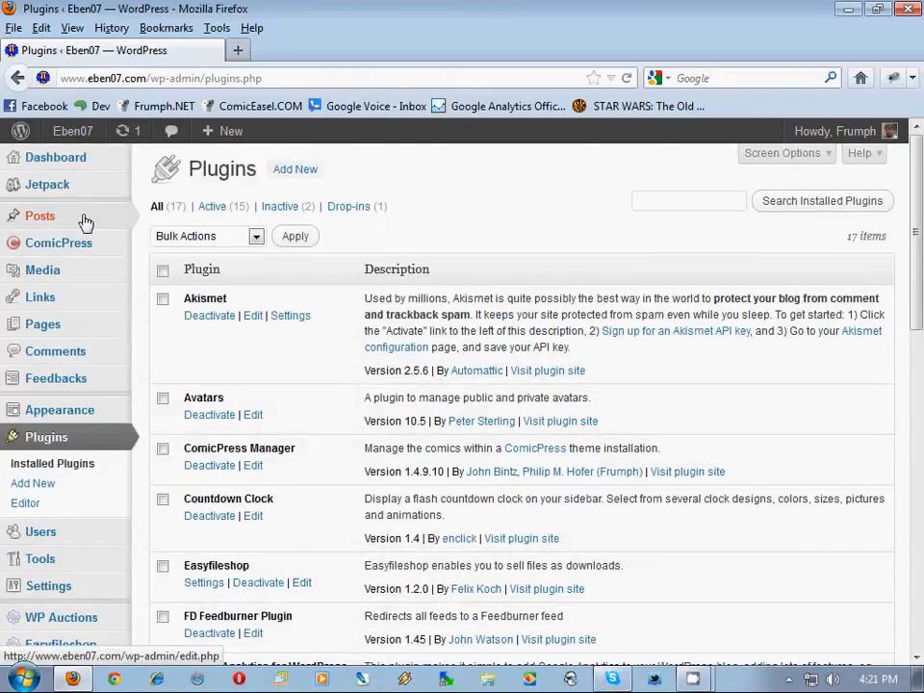
mouse_move(41, 216)
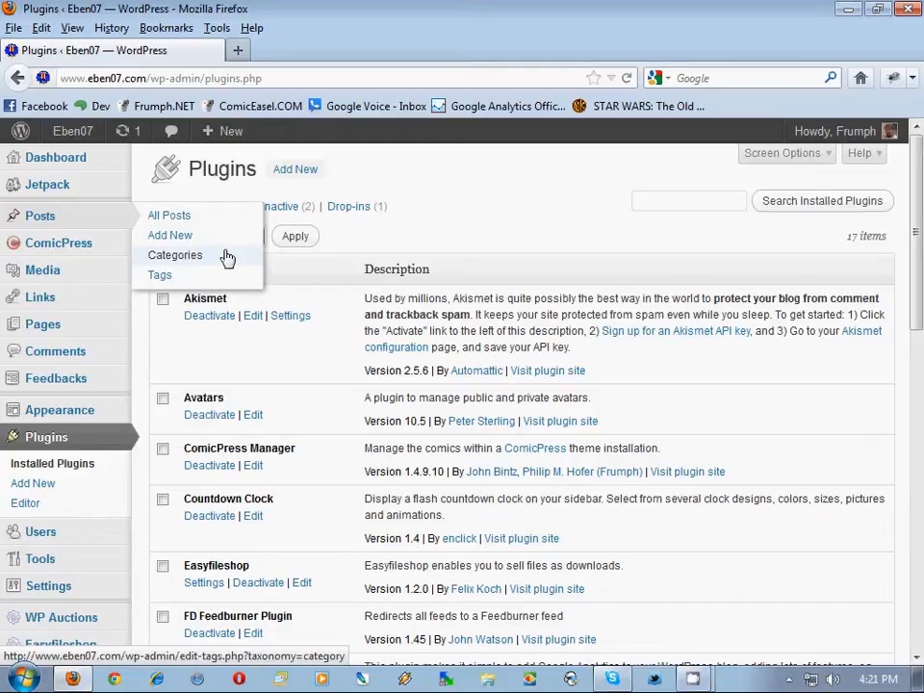
scroll(down, 3)
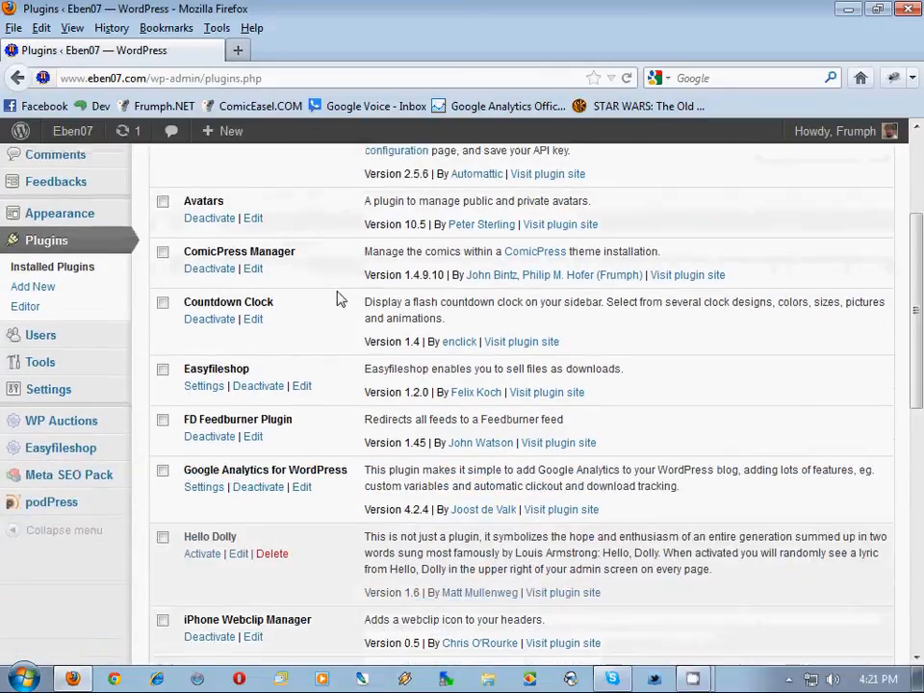
scroll(down, 3)
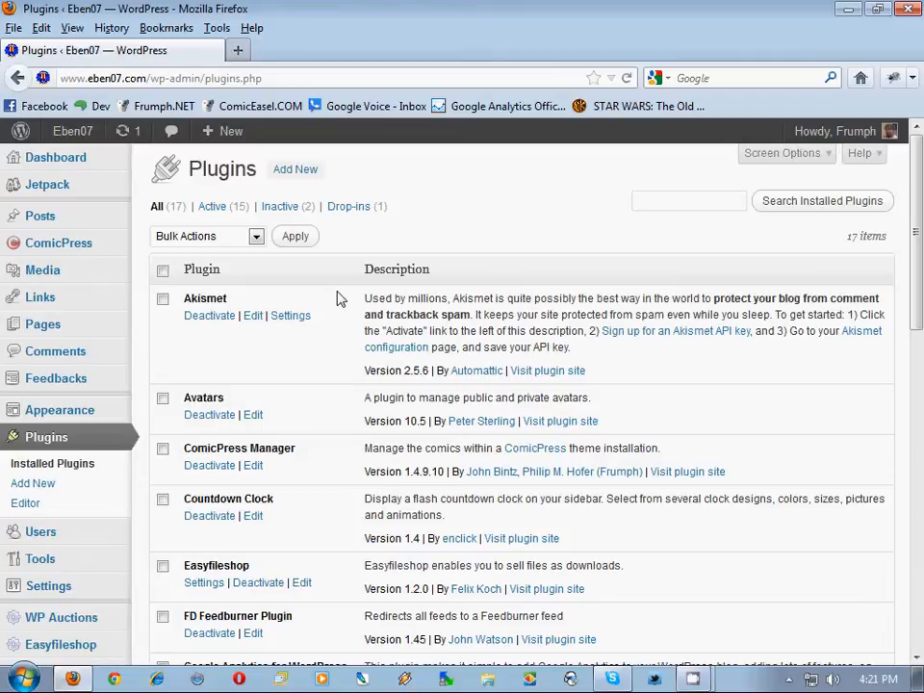
scroll(down, 3)
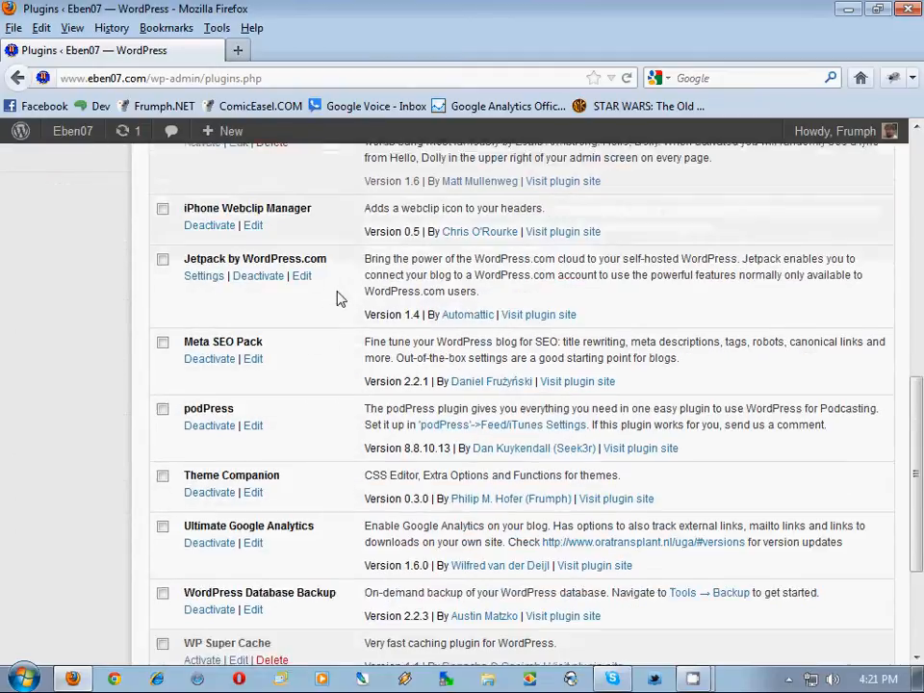
scroll(down, 3)
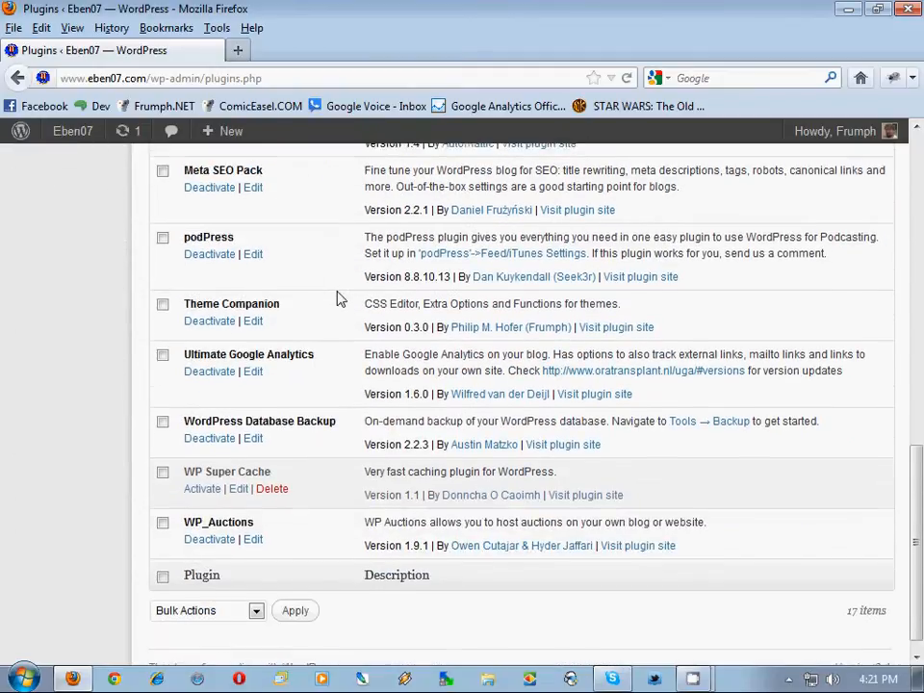
scroll(down, 3)
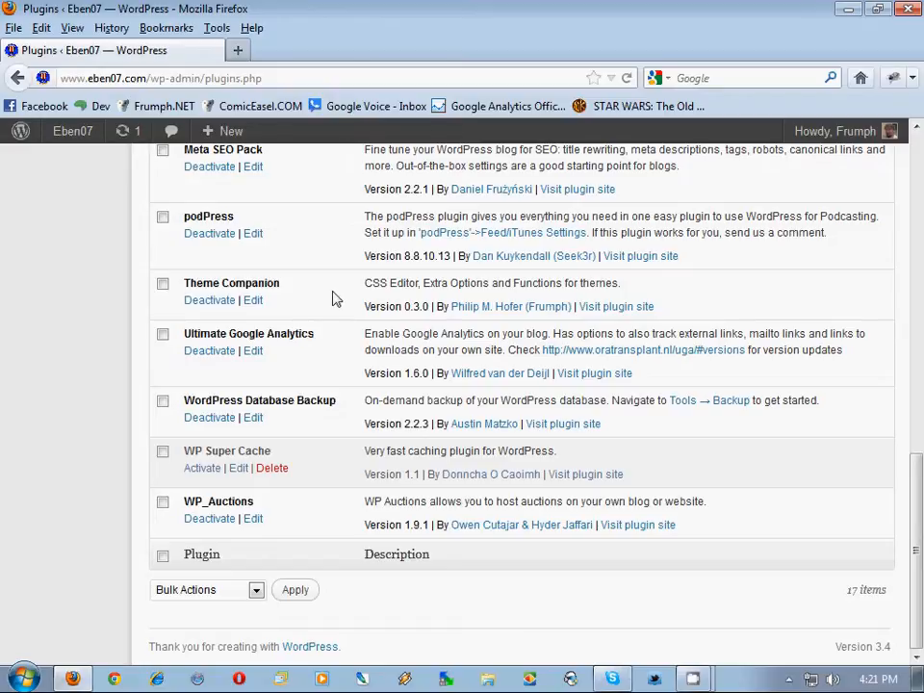
mouse_move(209, 518)
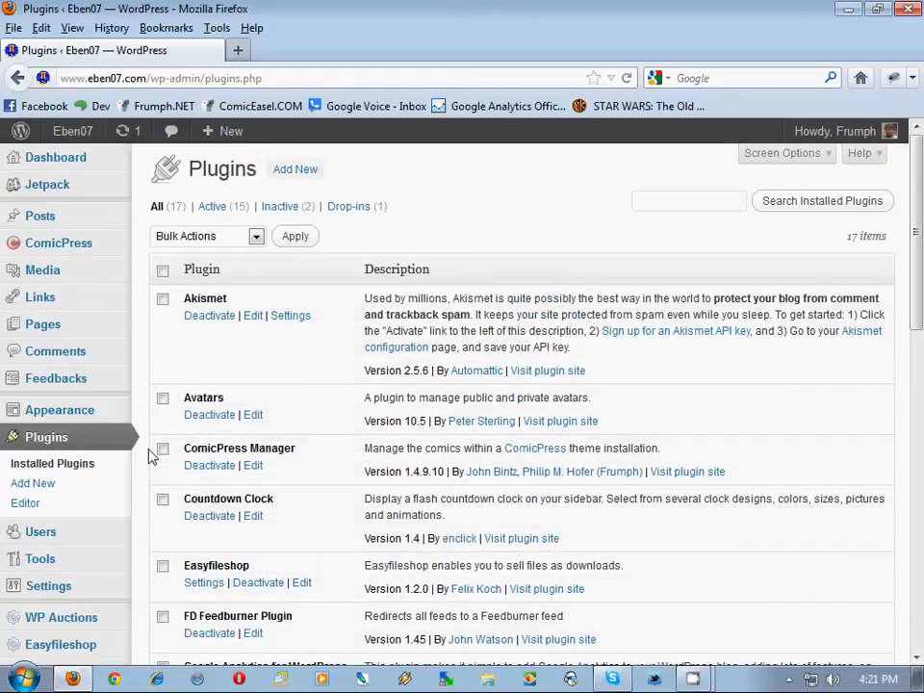
scroll(down, 3)
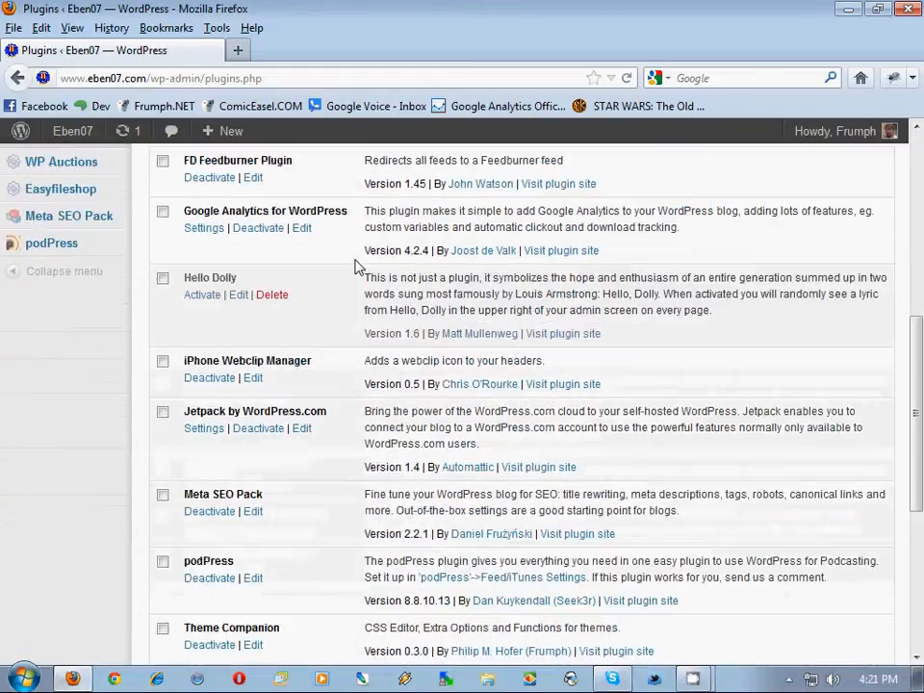
scroll(down, 3)
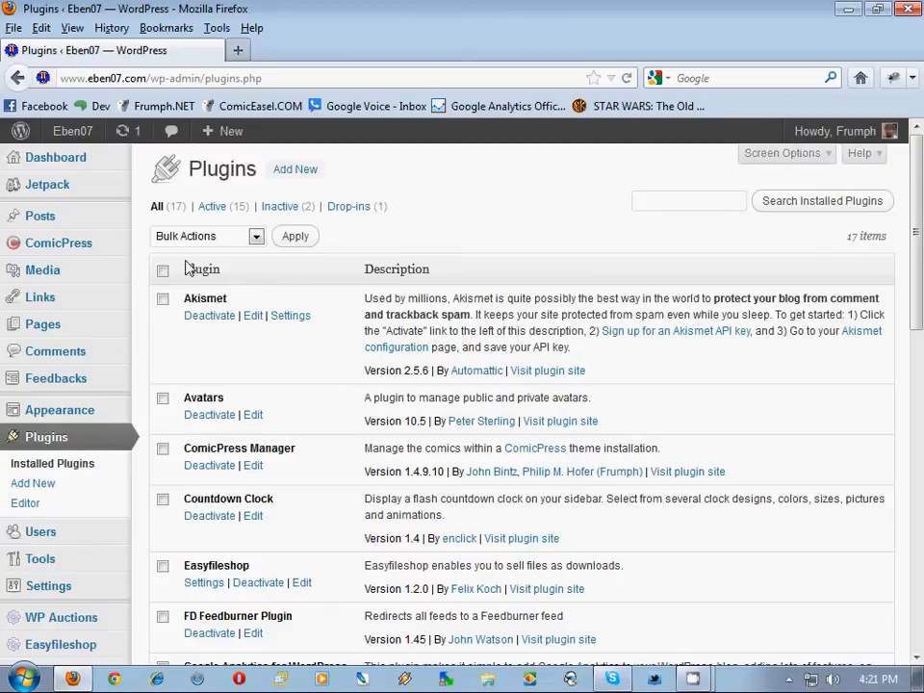
mouse_move(510, 205)
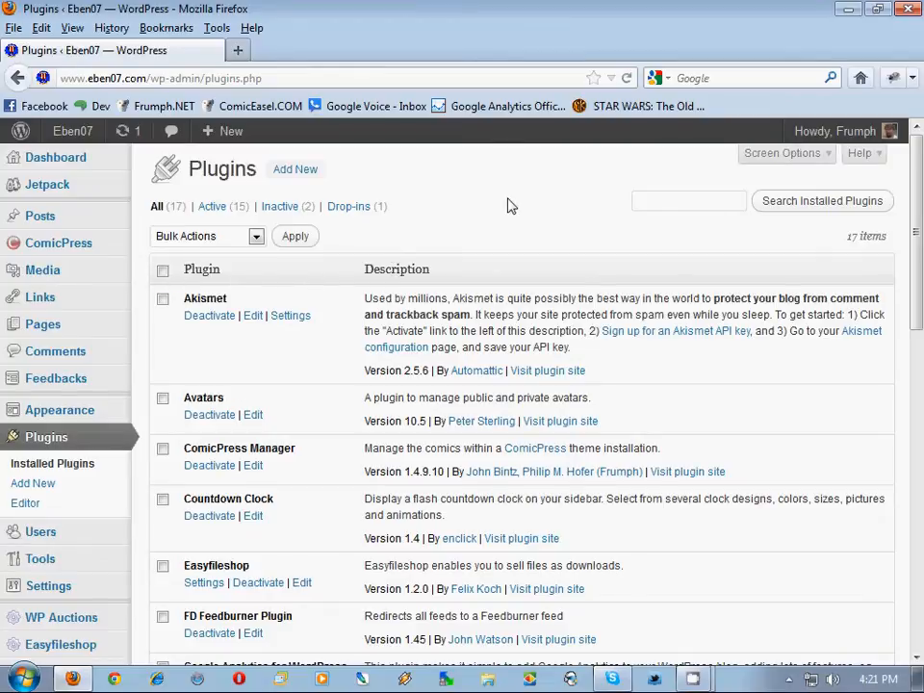
mouse_move(197, 261)
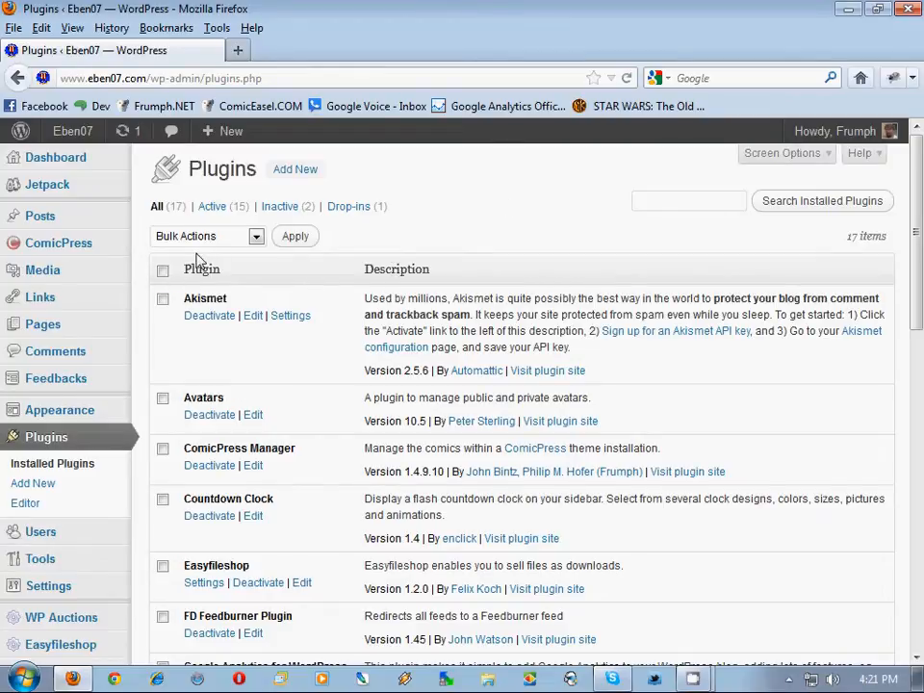
mouse_move(135, 262)
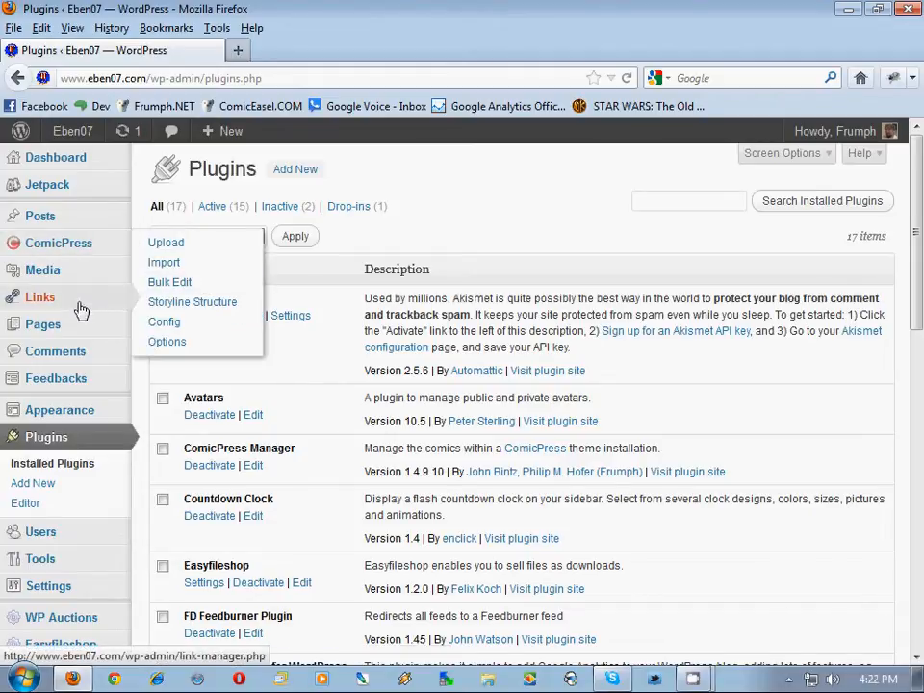
mouse_move(85, 483)
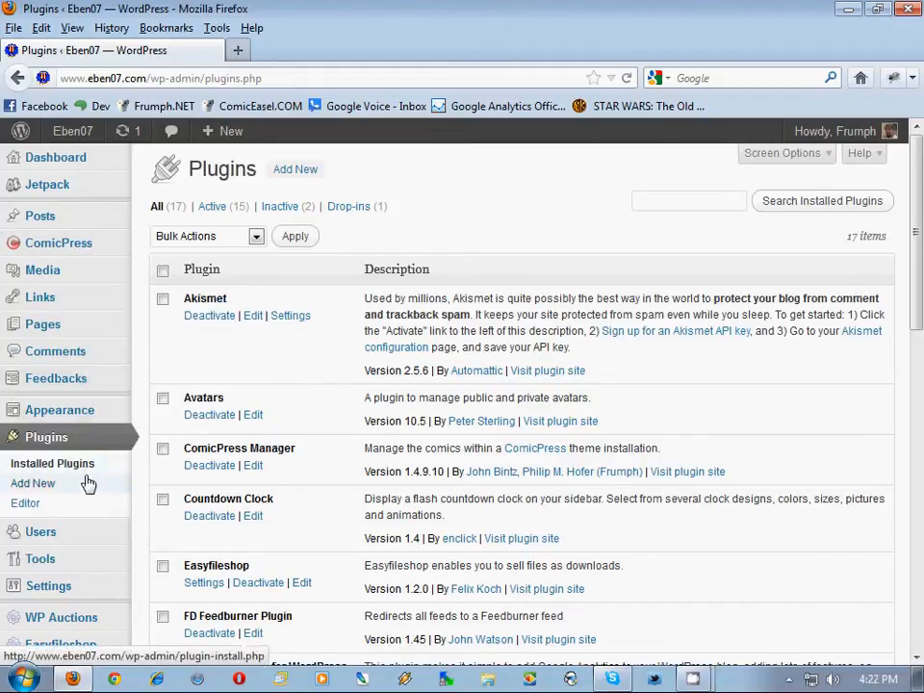
scroll(down, 3)
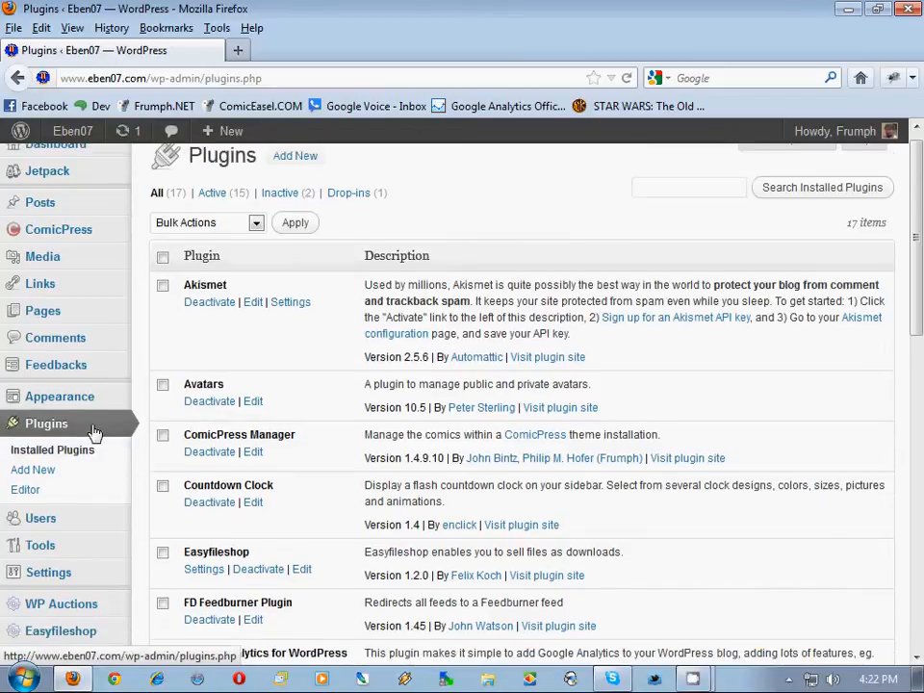
scroll(down, 3)
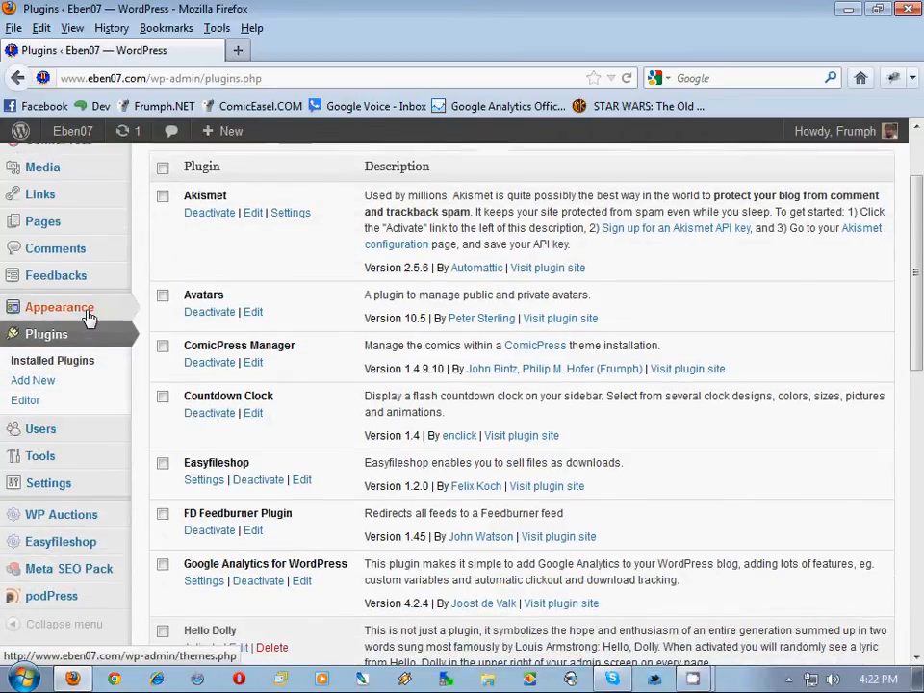
click(199, 386)
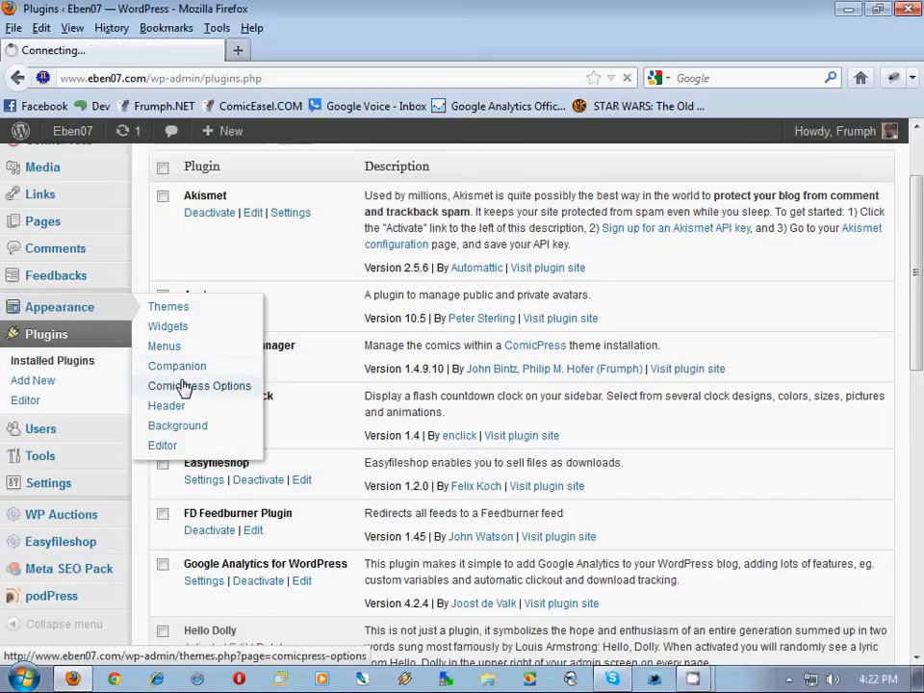
click(199, 386)
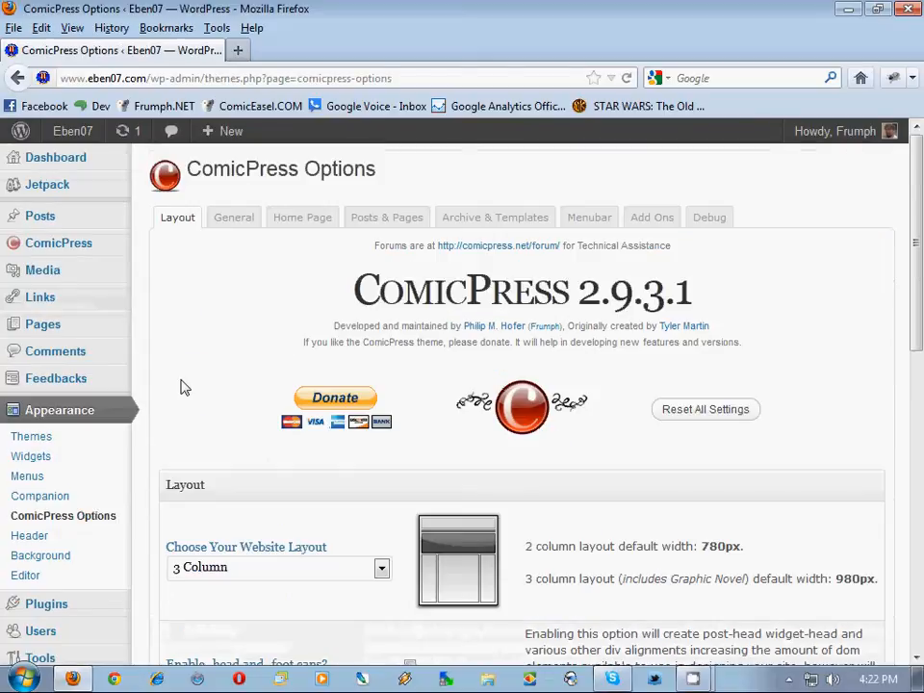
mouse_move(208, 363)
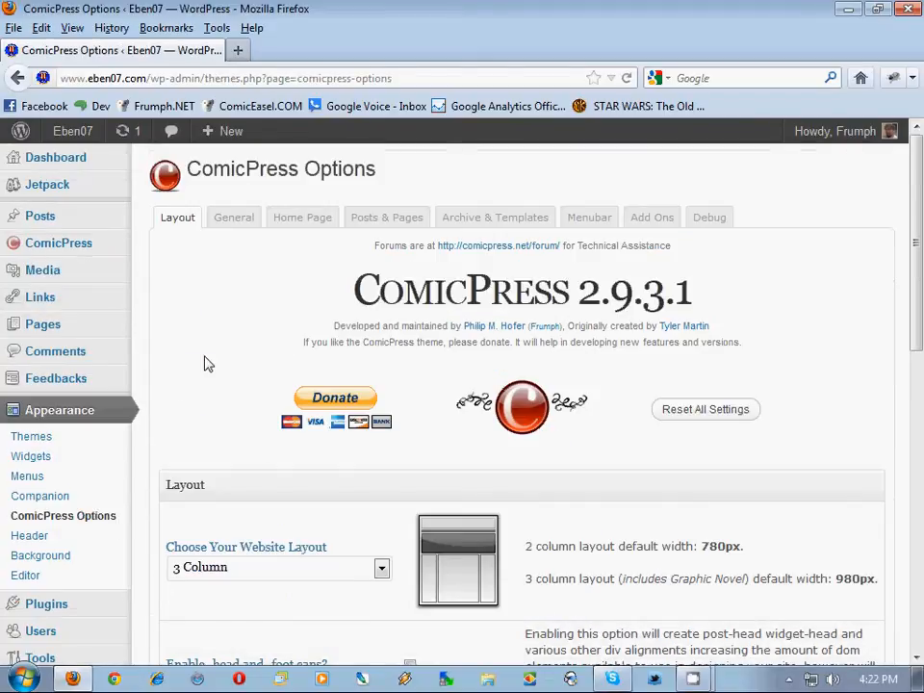
scroll(down, 3)
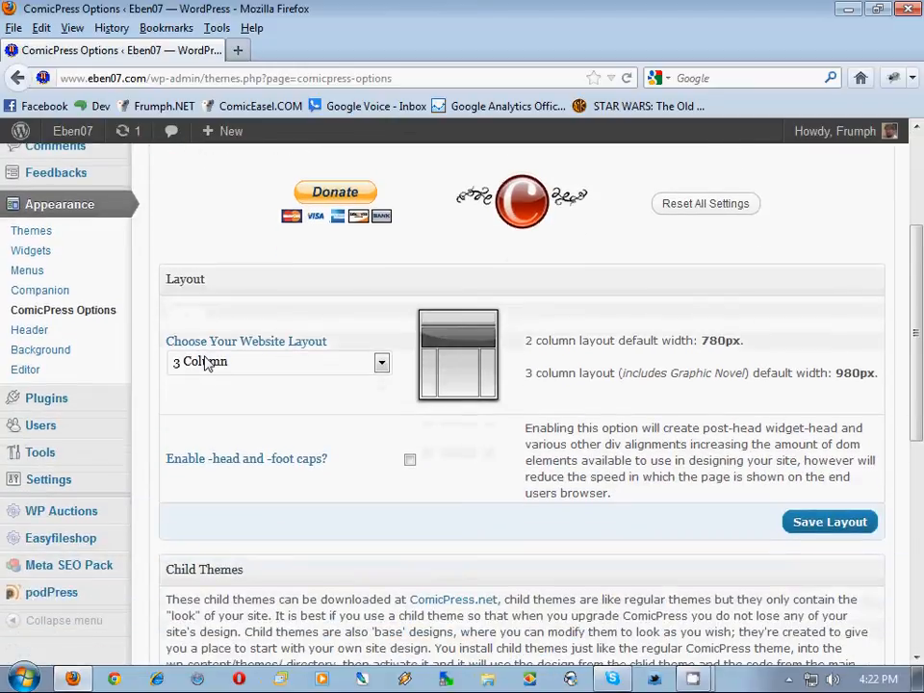
mouse_move(351, 422)
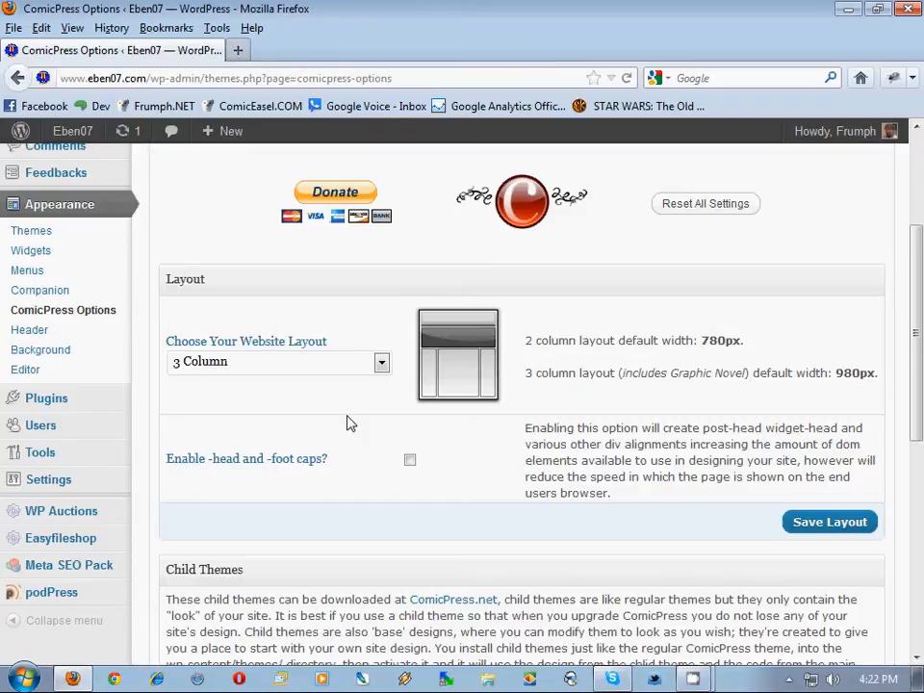
mouse_move(344, 382)
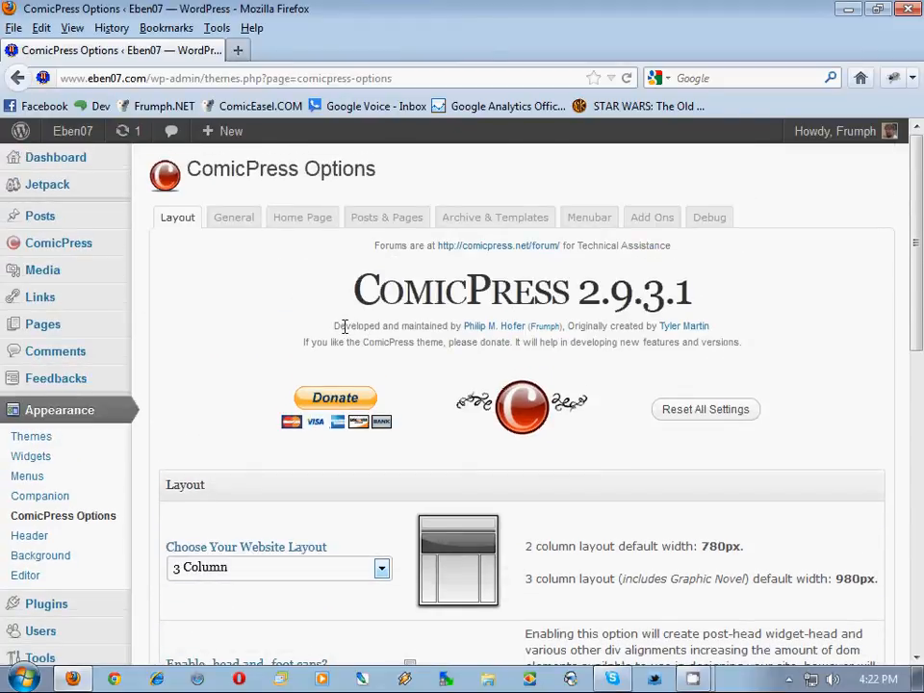
mouse_move(249, 225)
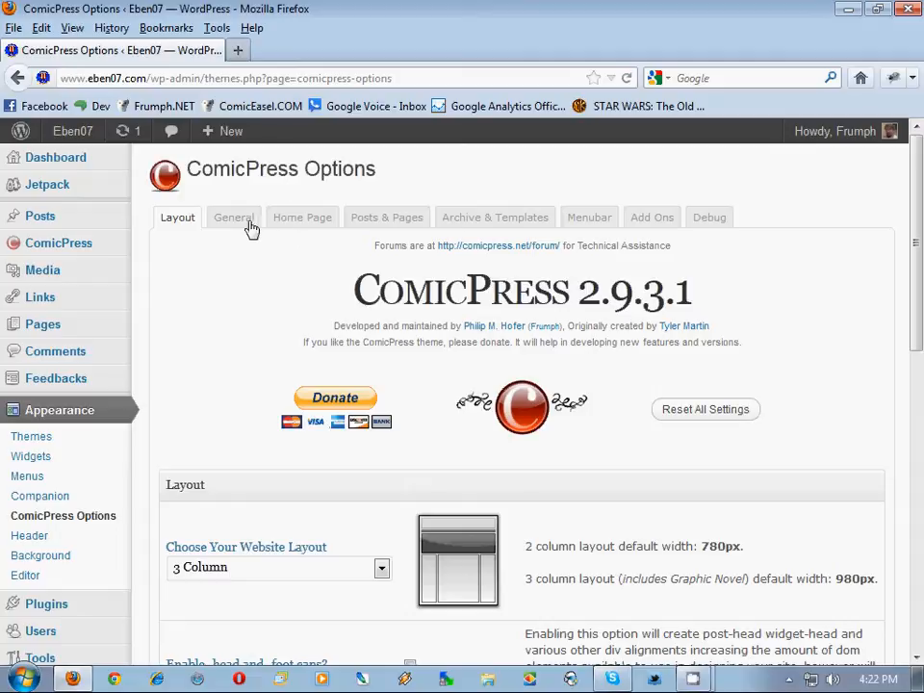
Scroll through ComicPress General settings: sidebar, footer, copyright and debug options.
scroll(down, 3)
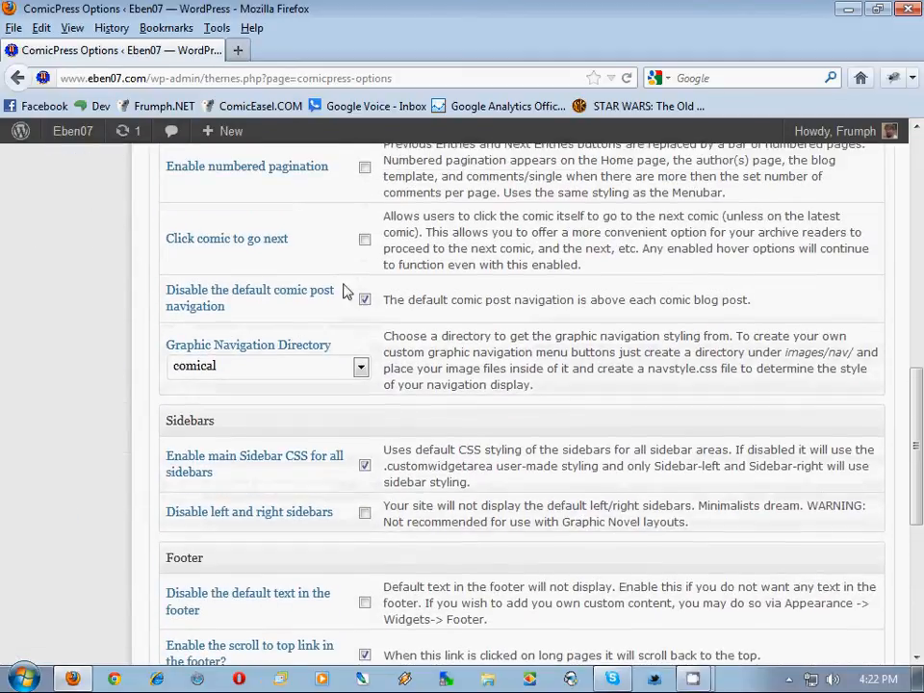
scroll(down, 3)
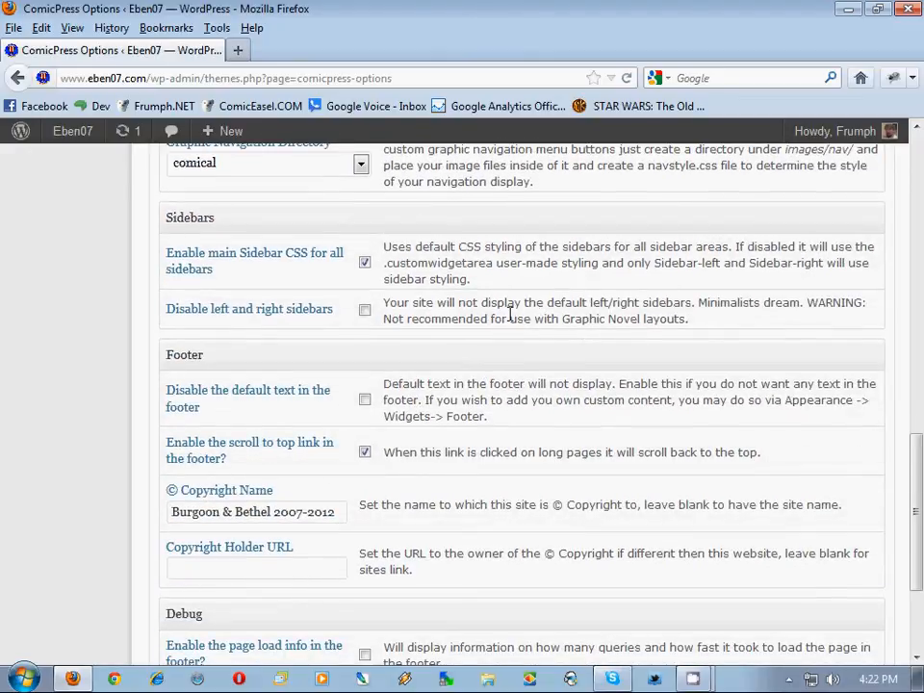
scroll(down, 3)
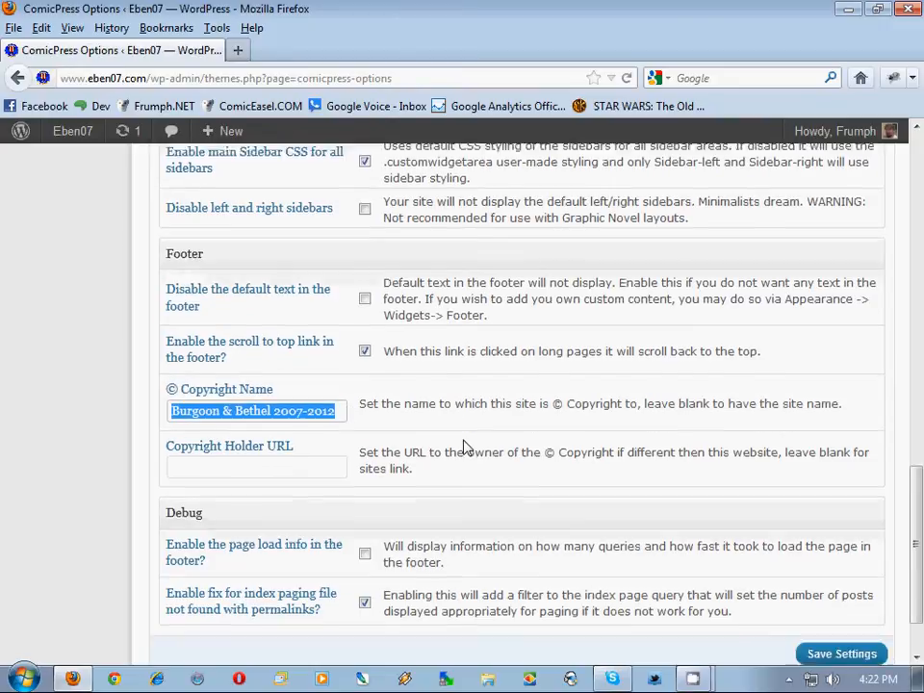
scroll(down, 3)
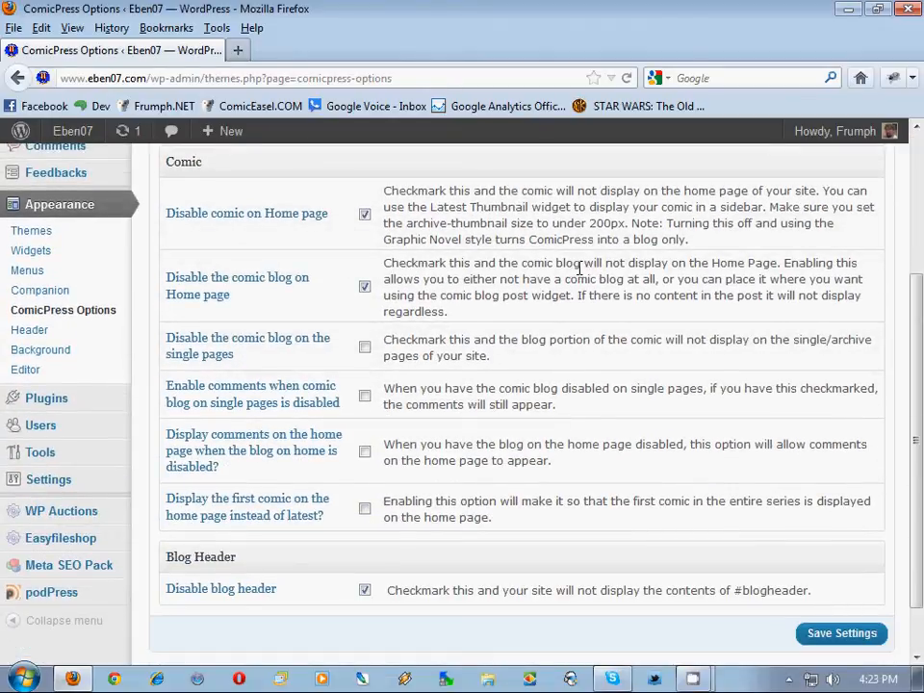
mouse_move(269, 224)
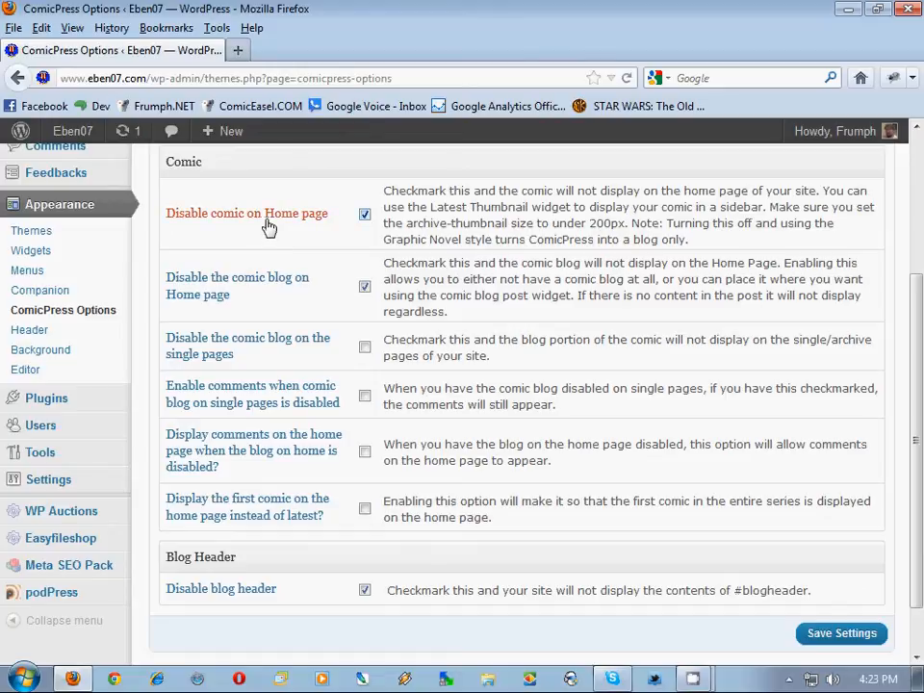
mouse_move(275, 220)
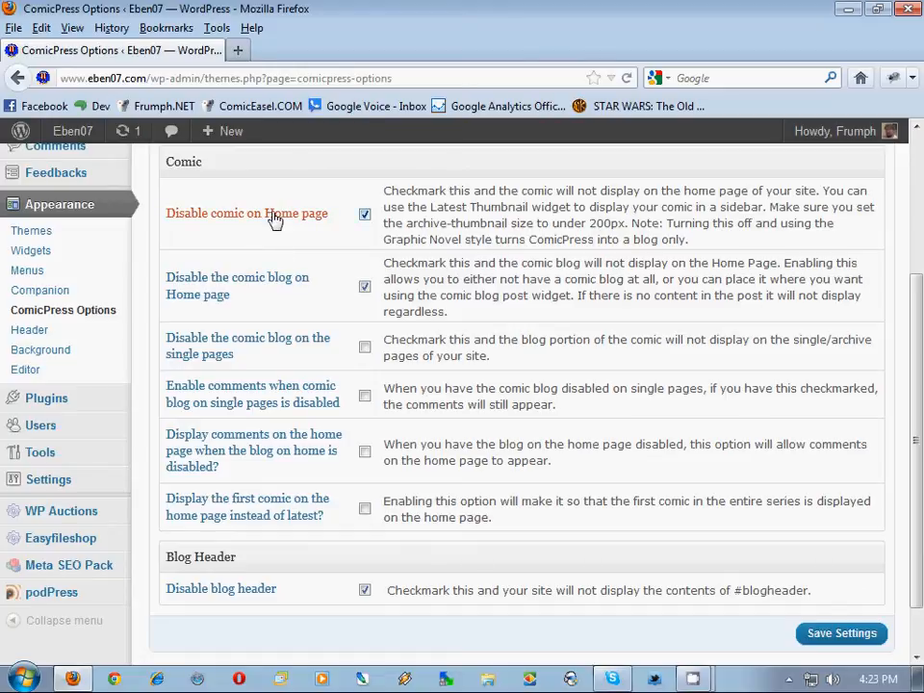
mouse_move(280, 231)
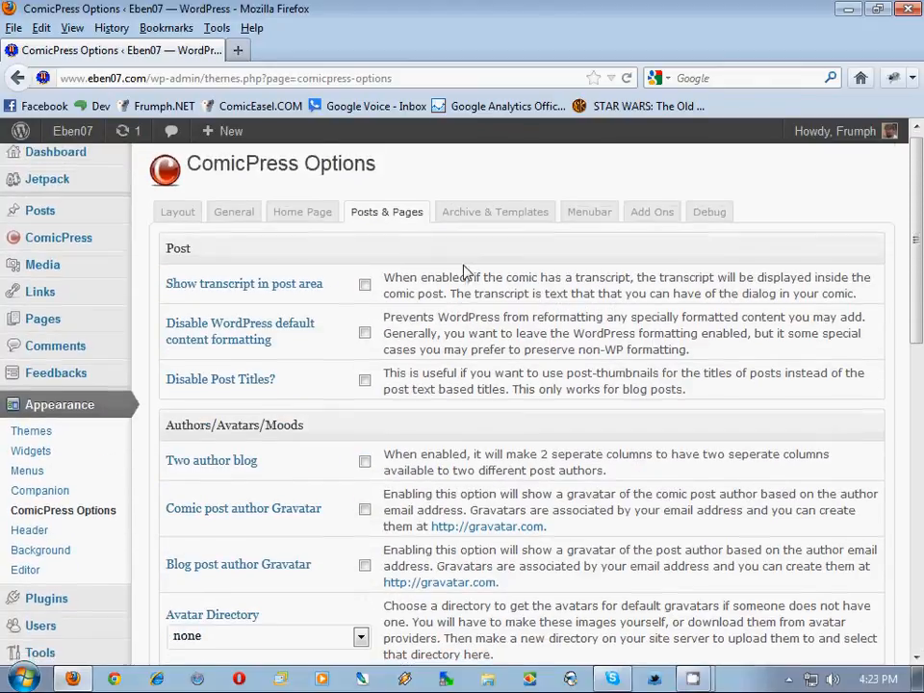
Review Posts & Pages, then Archive & Templates settings showing archive results as full content.
scroll(down, 3)
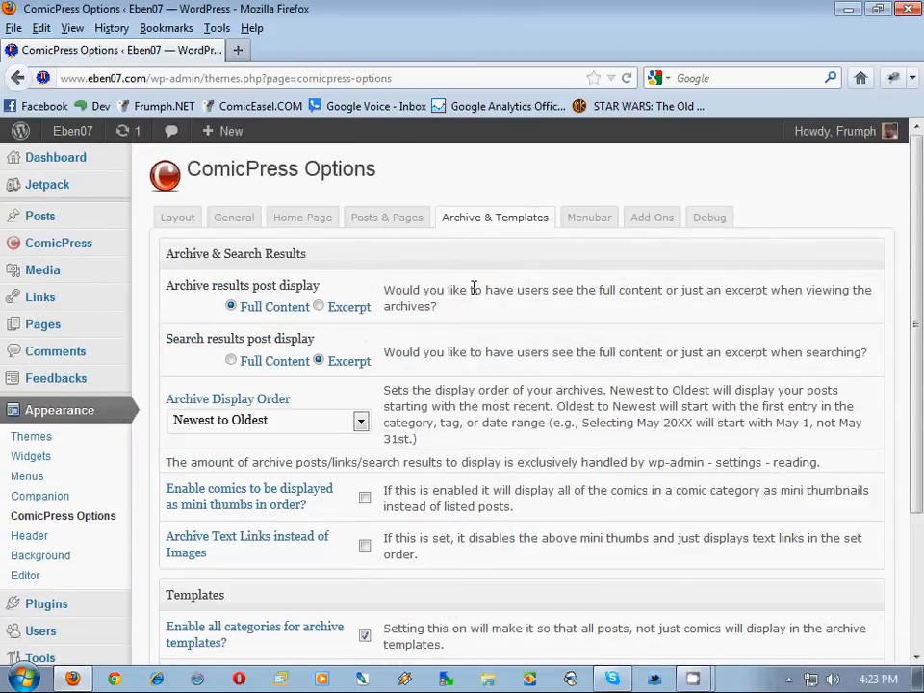
scroll(down, 3)
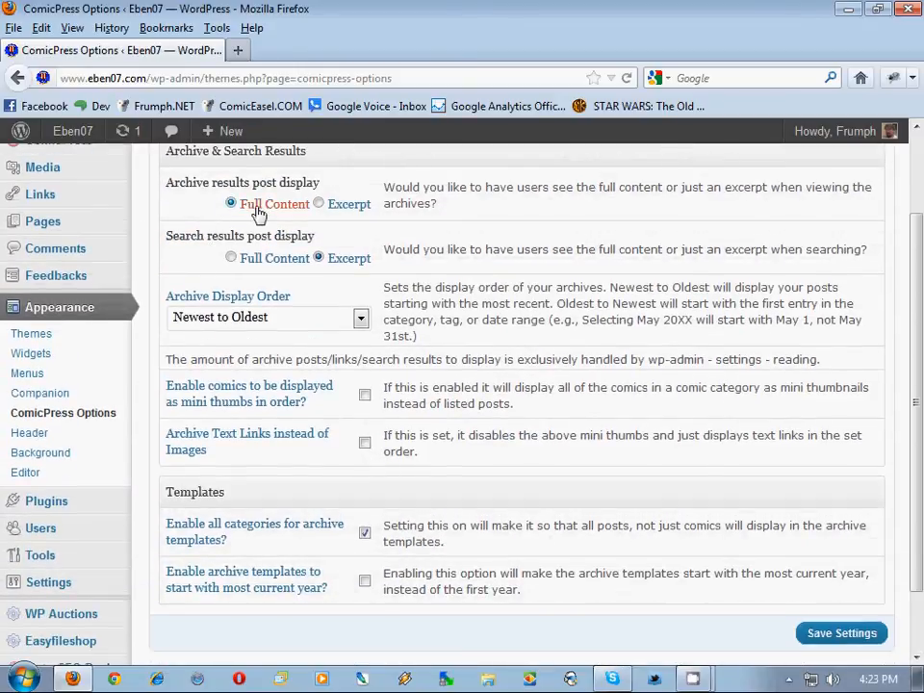
mouse_move(365, 188)
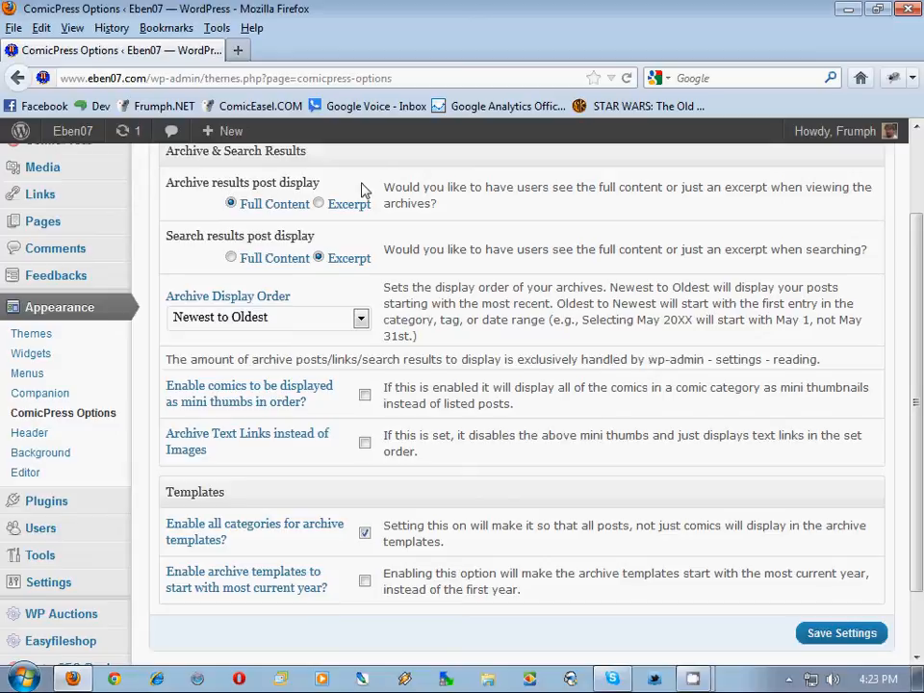
mouse_move(407, 234)
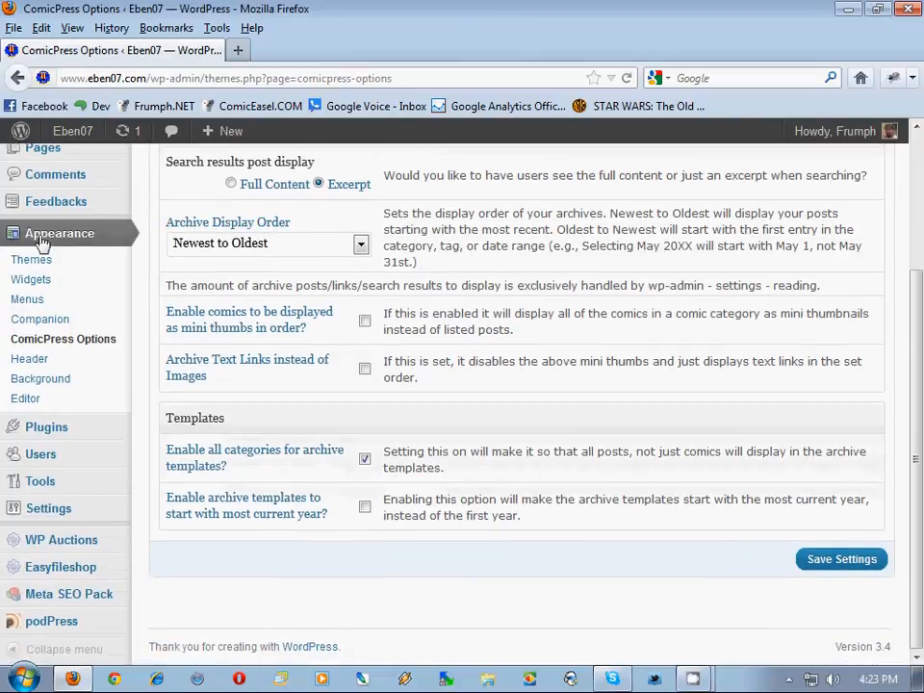
mouse_move(557, 311)
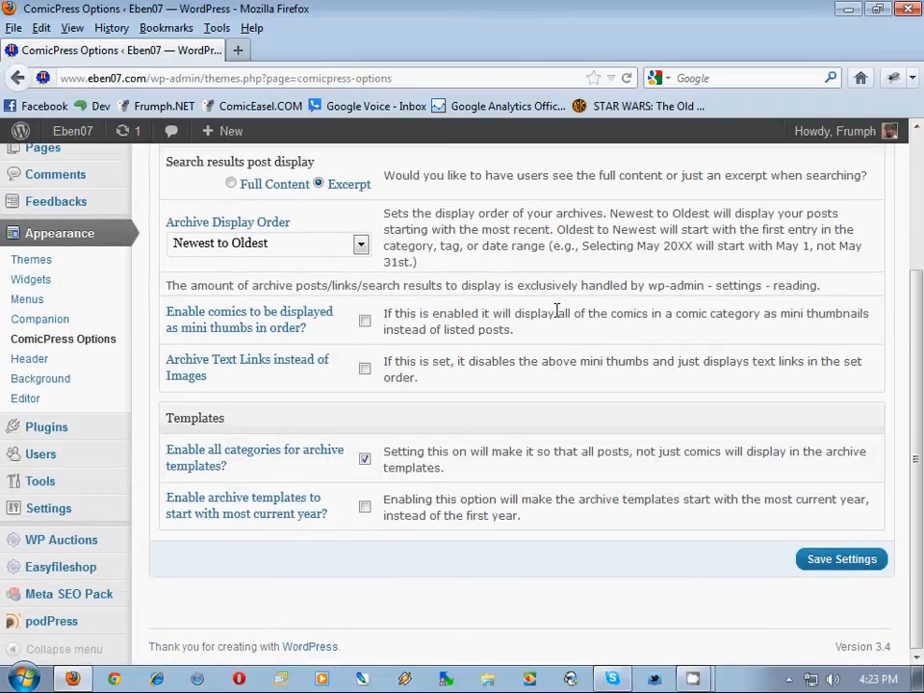
mouse_move(457, 280)
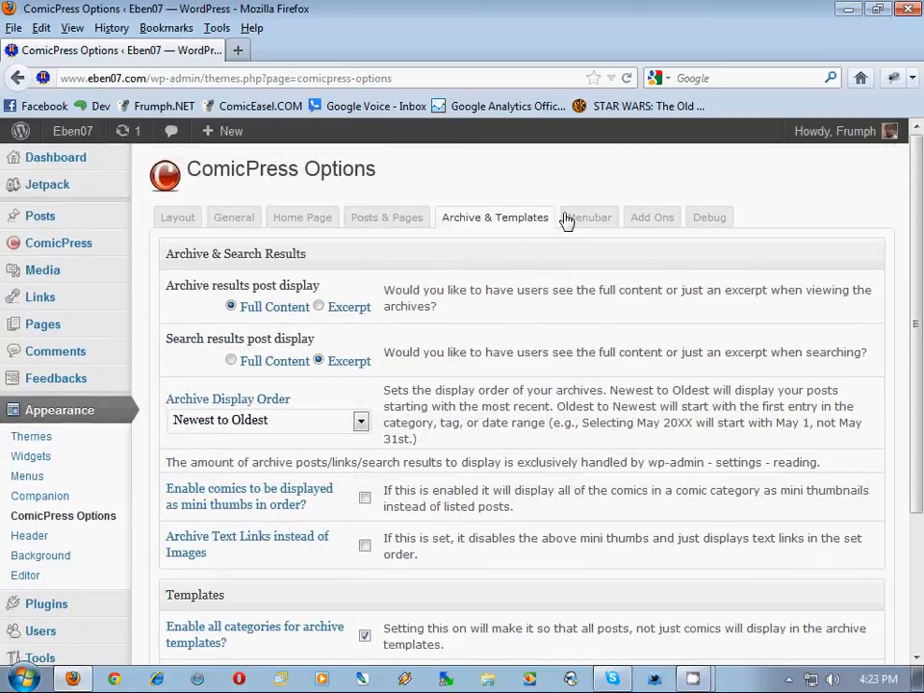
Browse the Menubar, Add Ons and Debug tabs, then return to Layout.
click(589, 217)
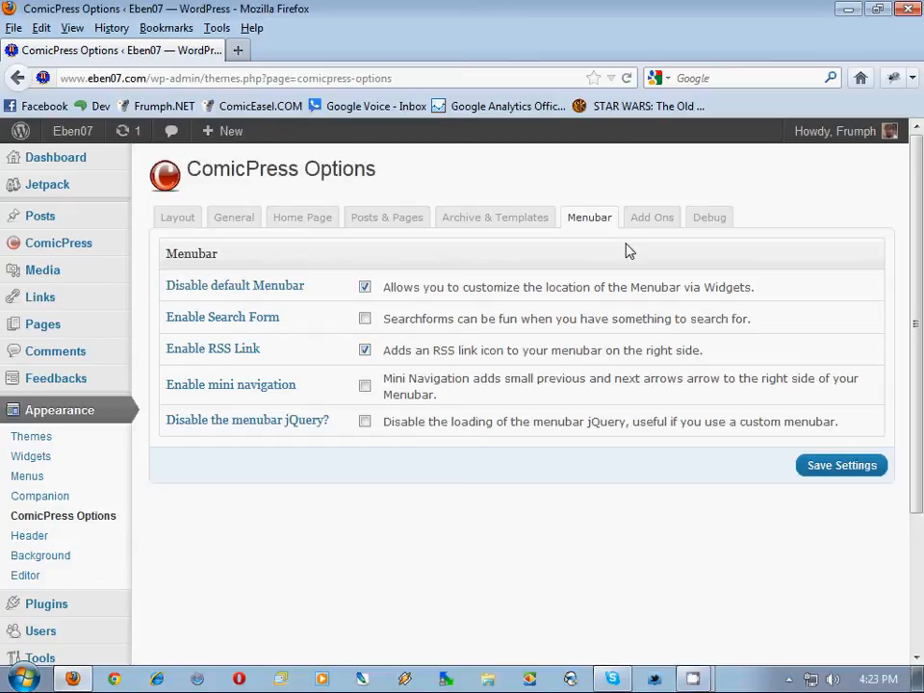
click(652, 216)
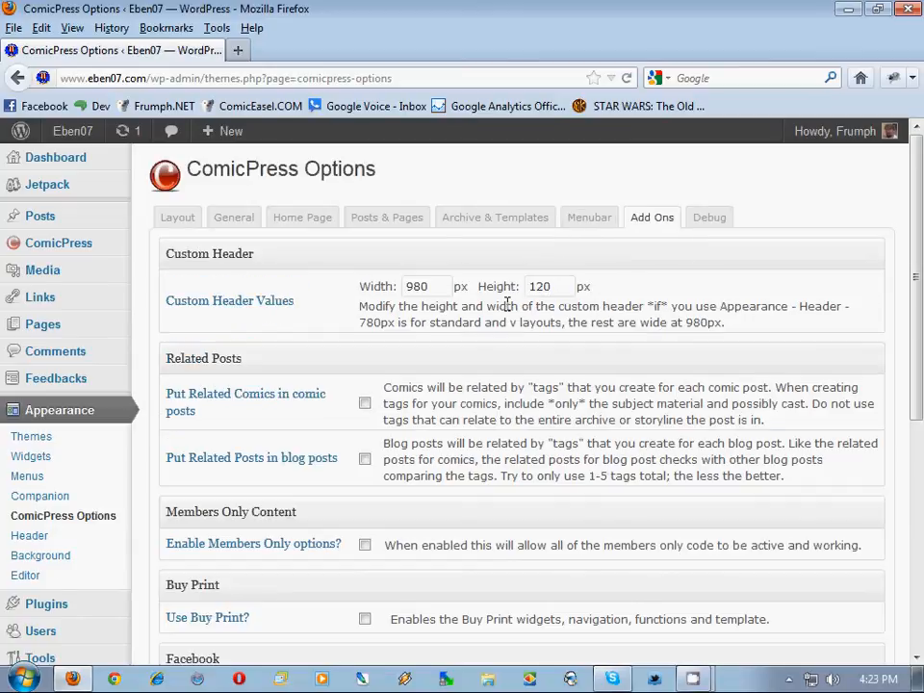
scroll(down, 3)
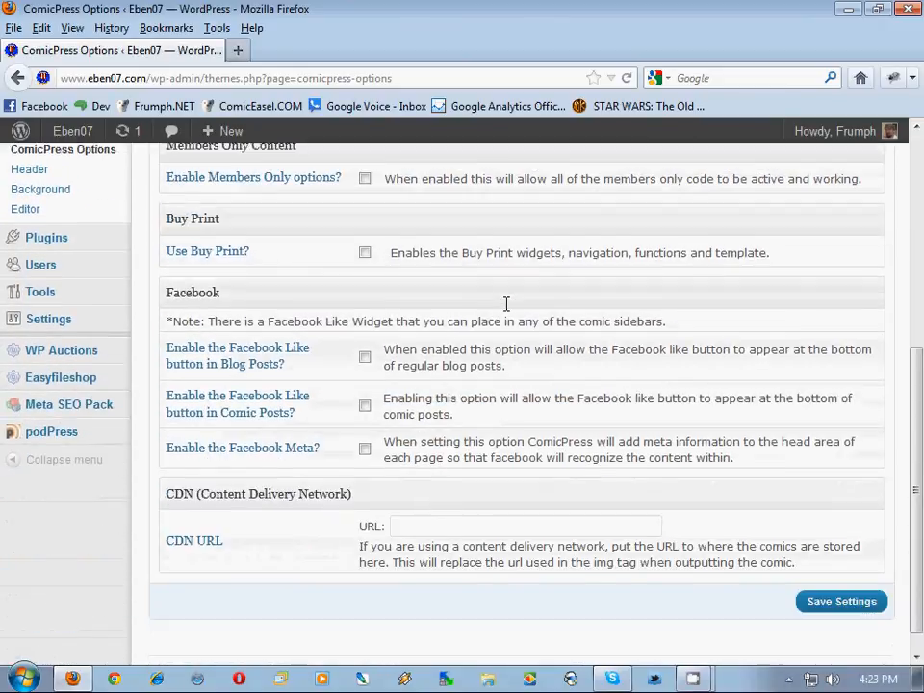
click(710, 216)
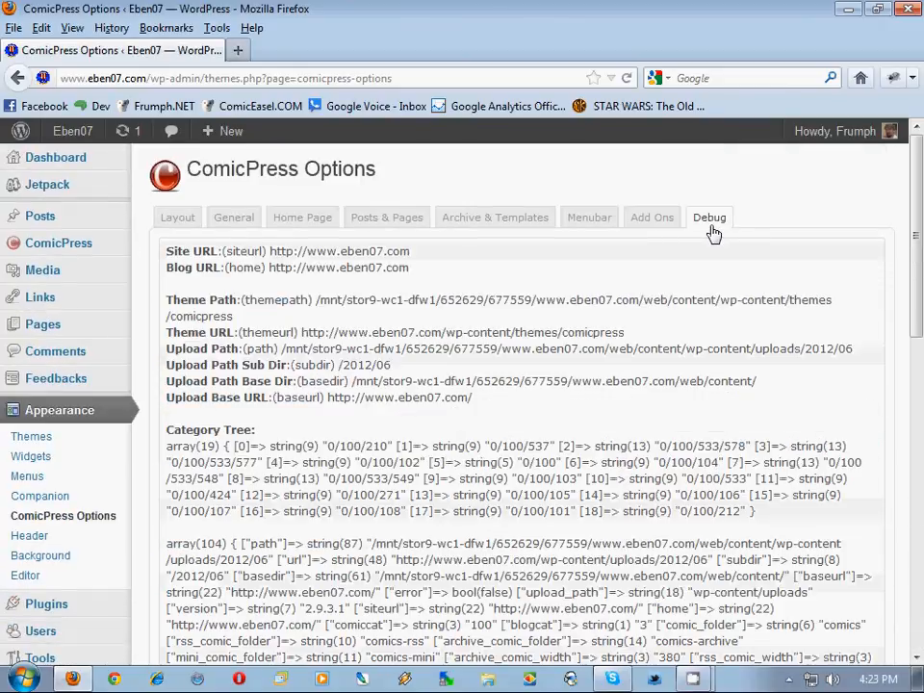
click(652, 217)
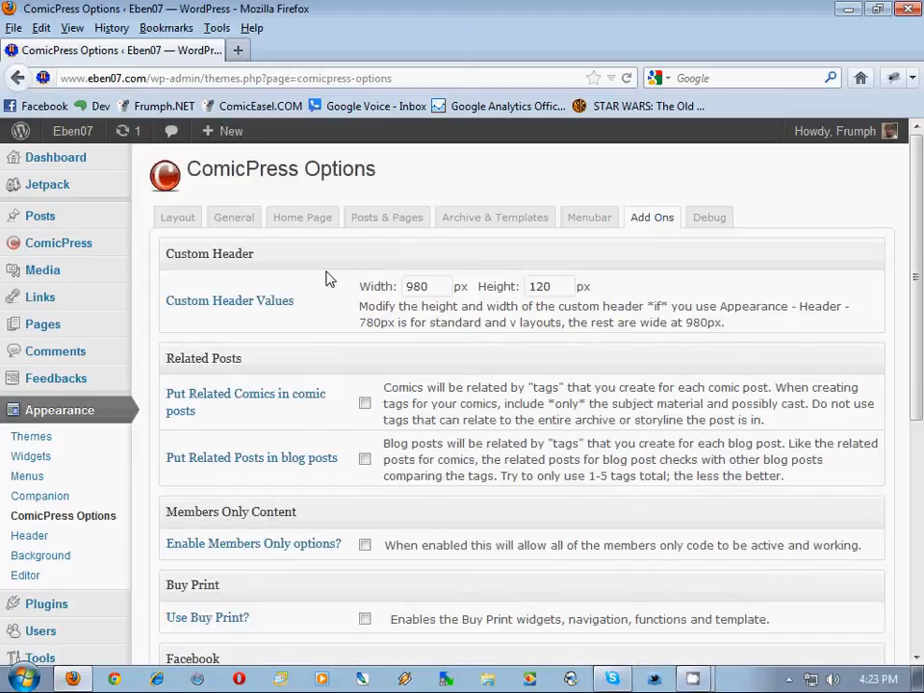
click(177, 217)
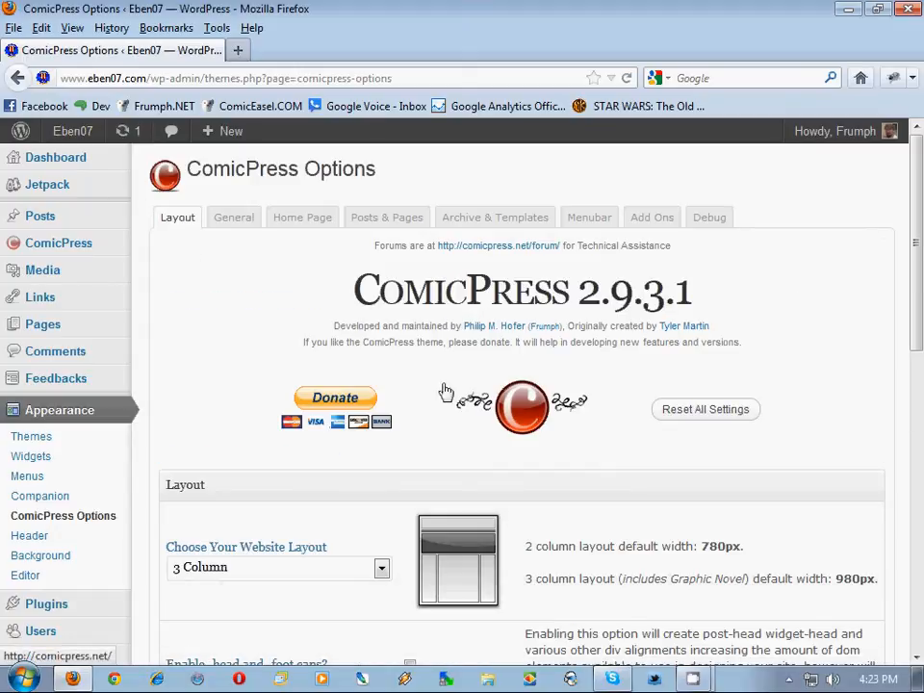
scroll(down, 3)
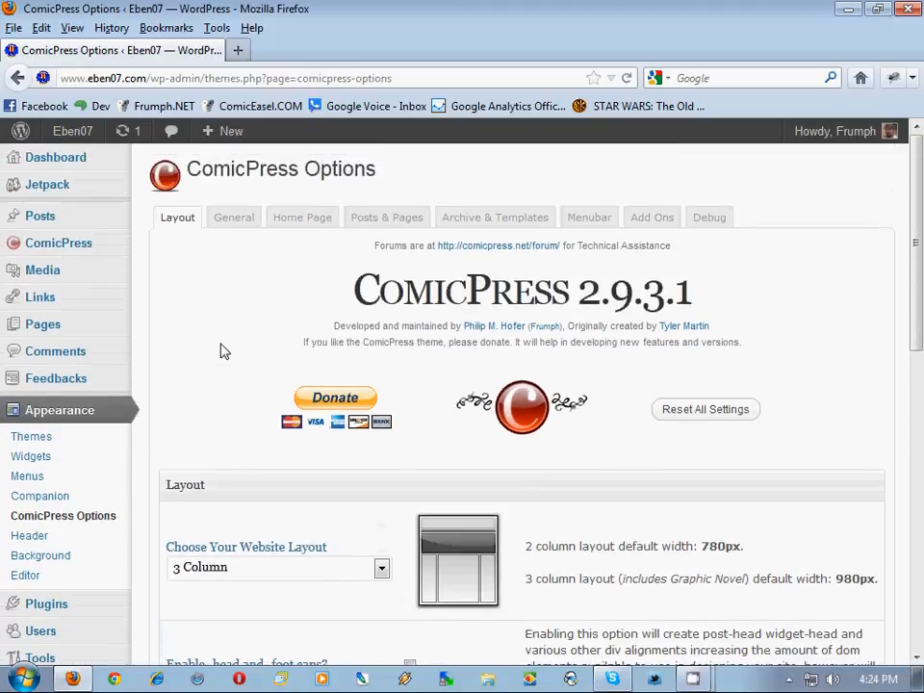
mouse_move(219, 344)
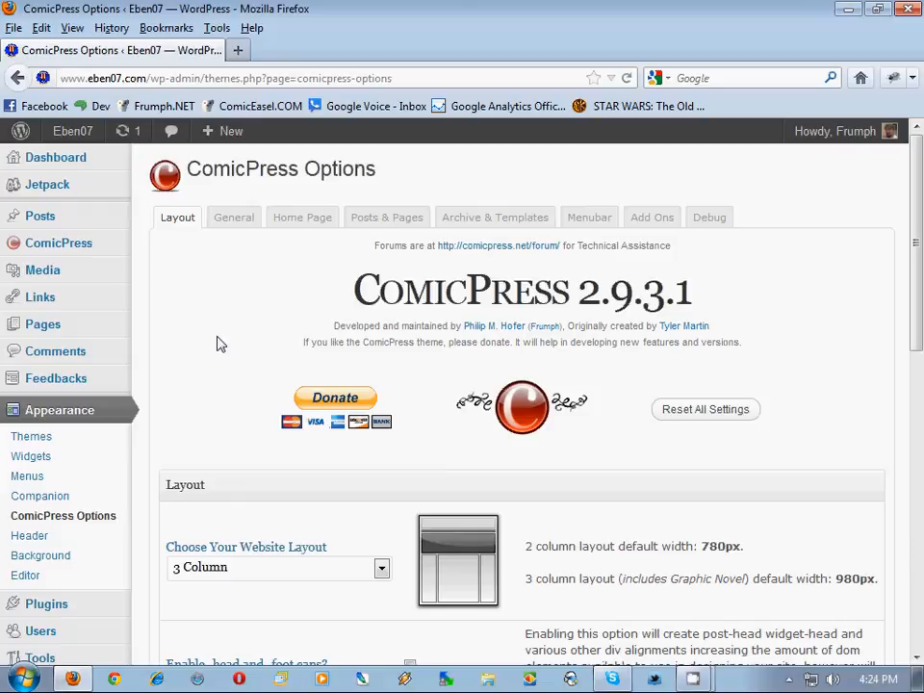